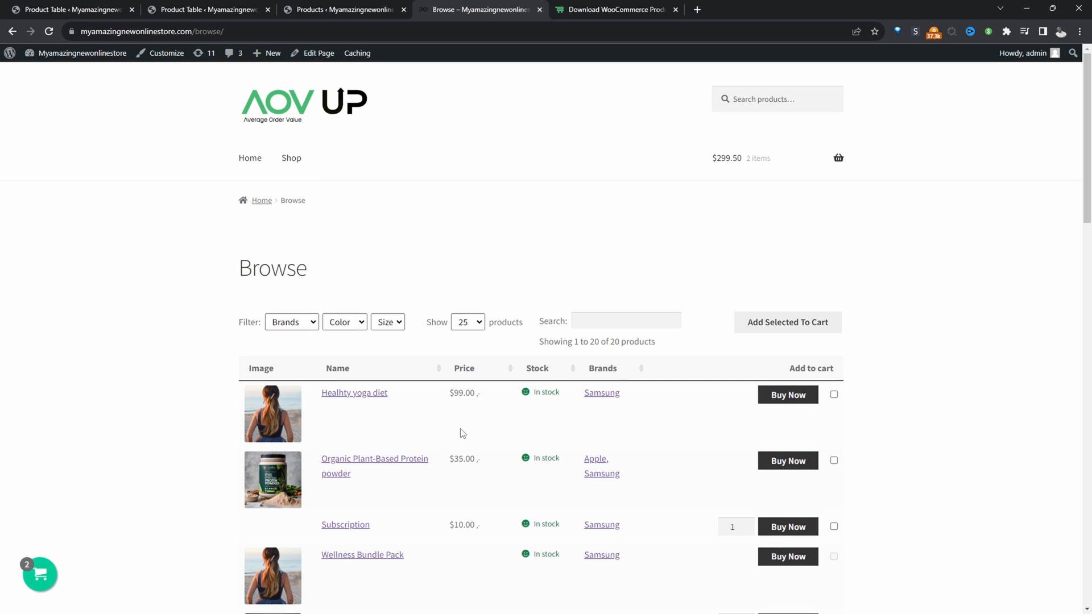
Filter the storefront table by Samsung, then Apple, and go to the Product Table plugin tab.
left_click(291, 321)
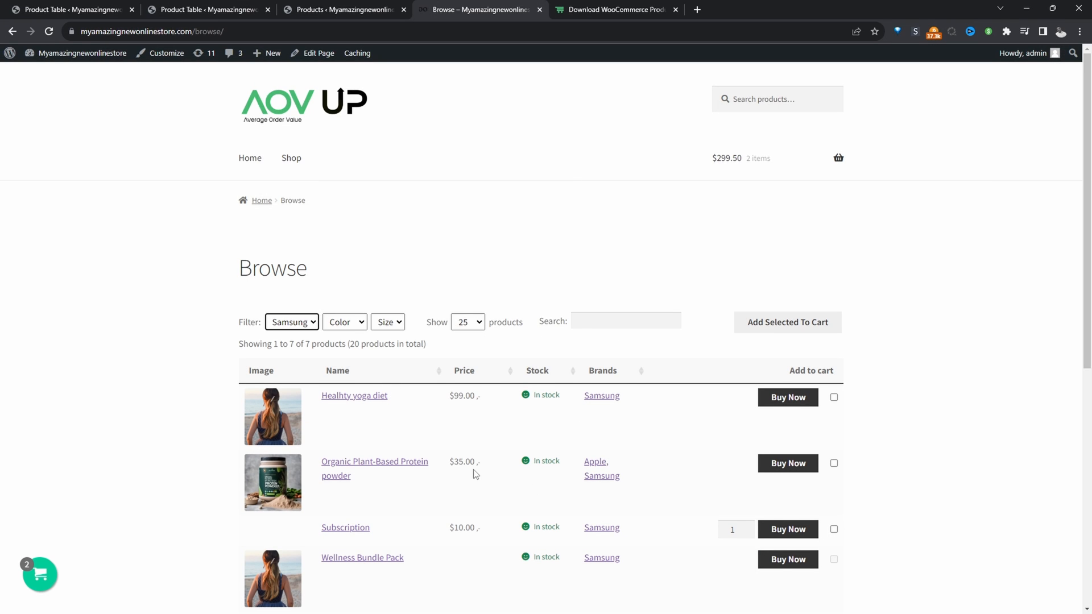
mouse_move(492, 489)
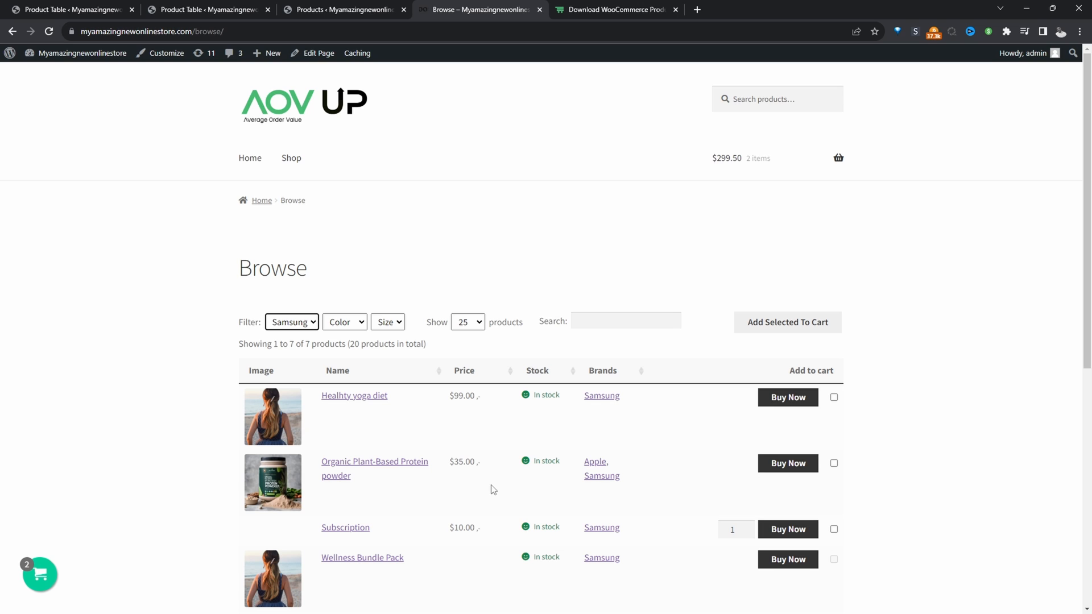
mouse_move(594, 462)
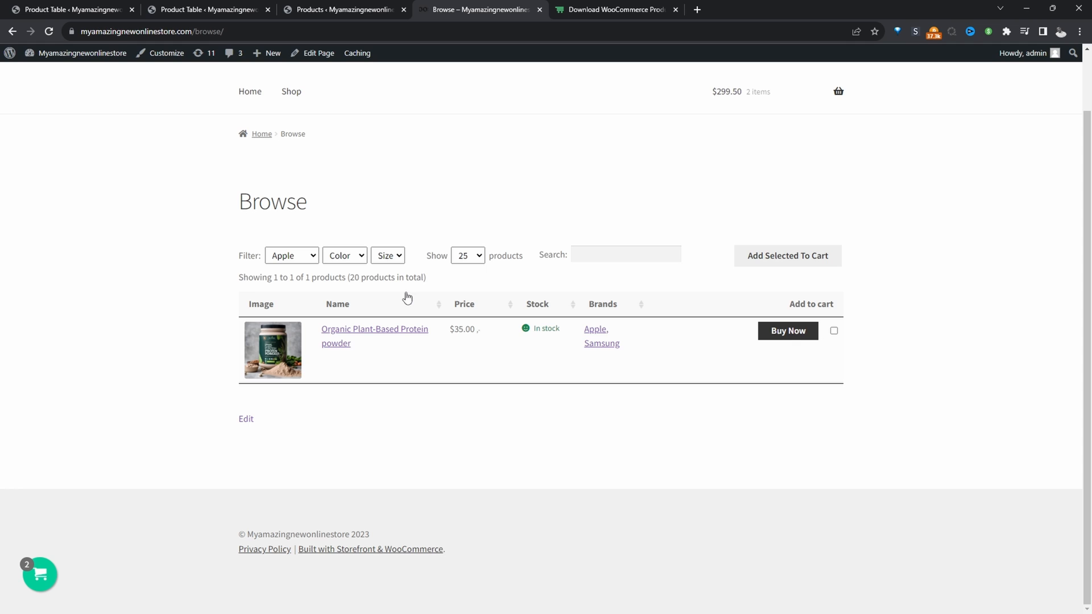
left_click(613, 9)
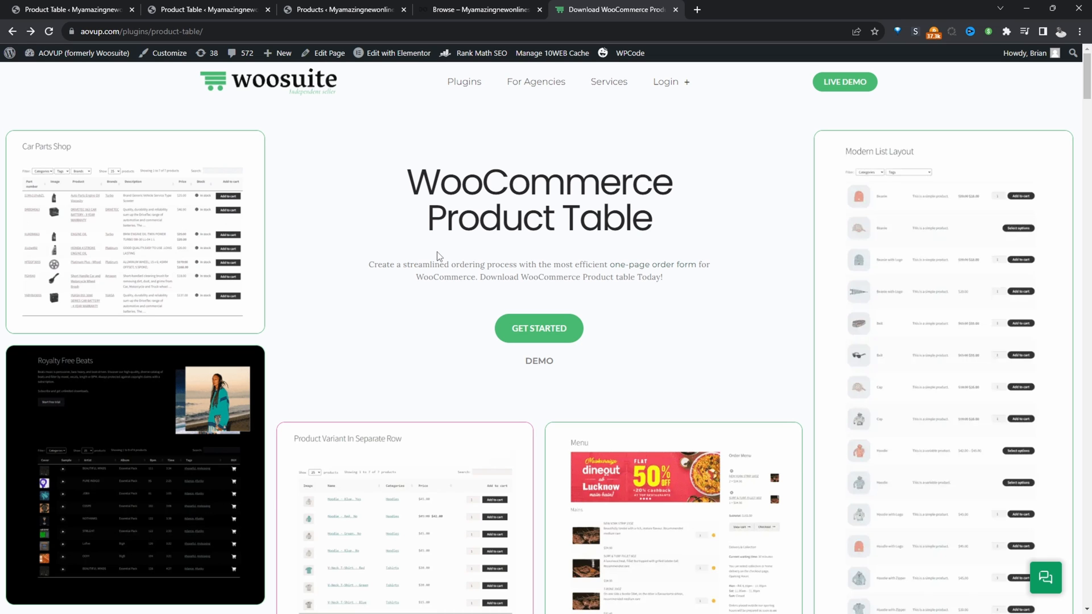
left_click(69, 11)
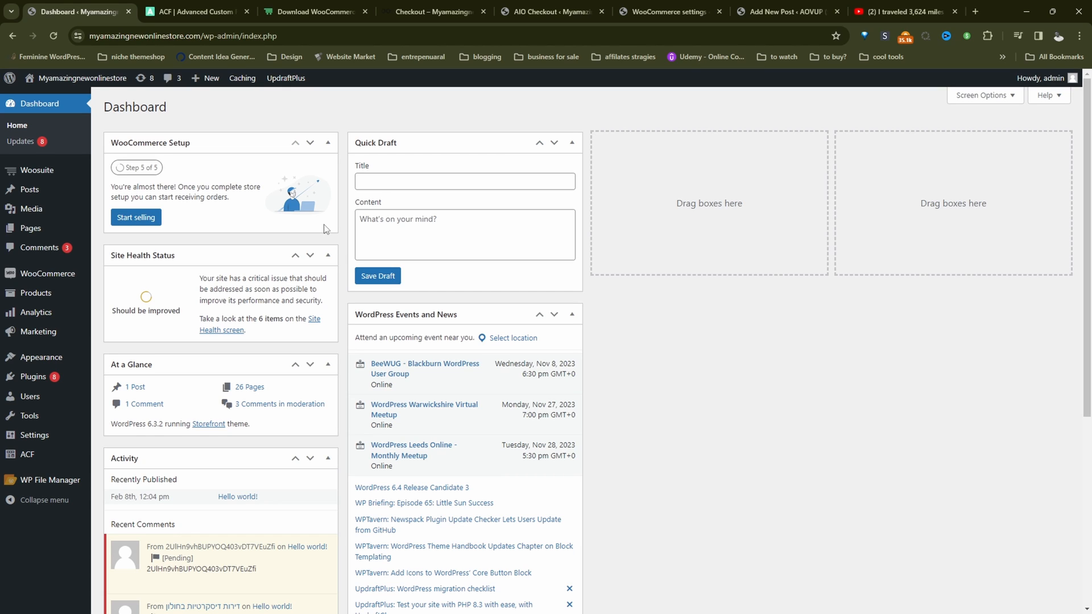
mouse_move(27, 454)
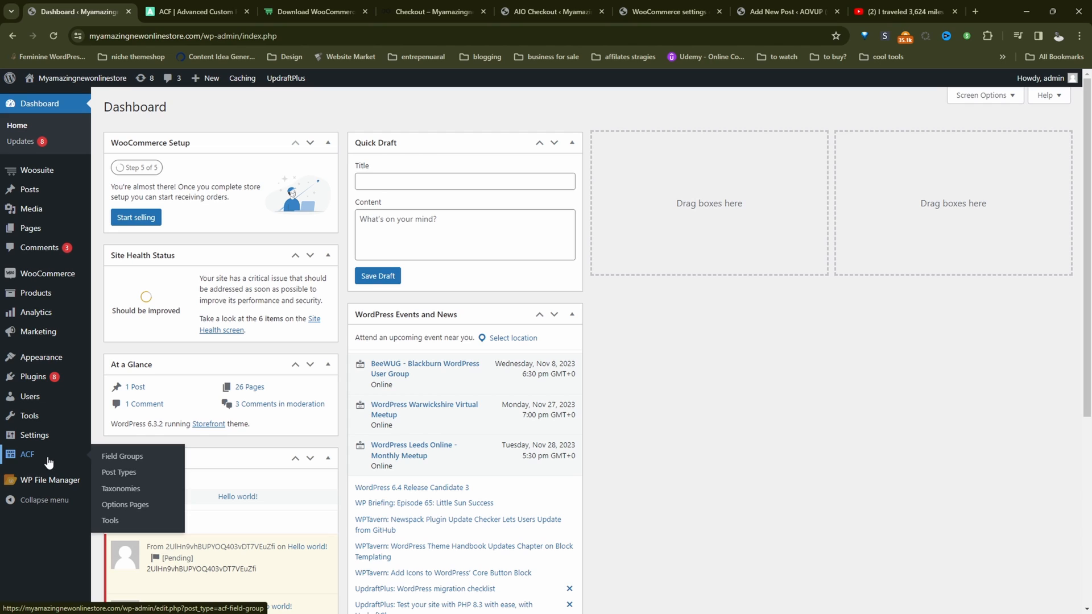
mouse_move(120, 487)
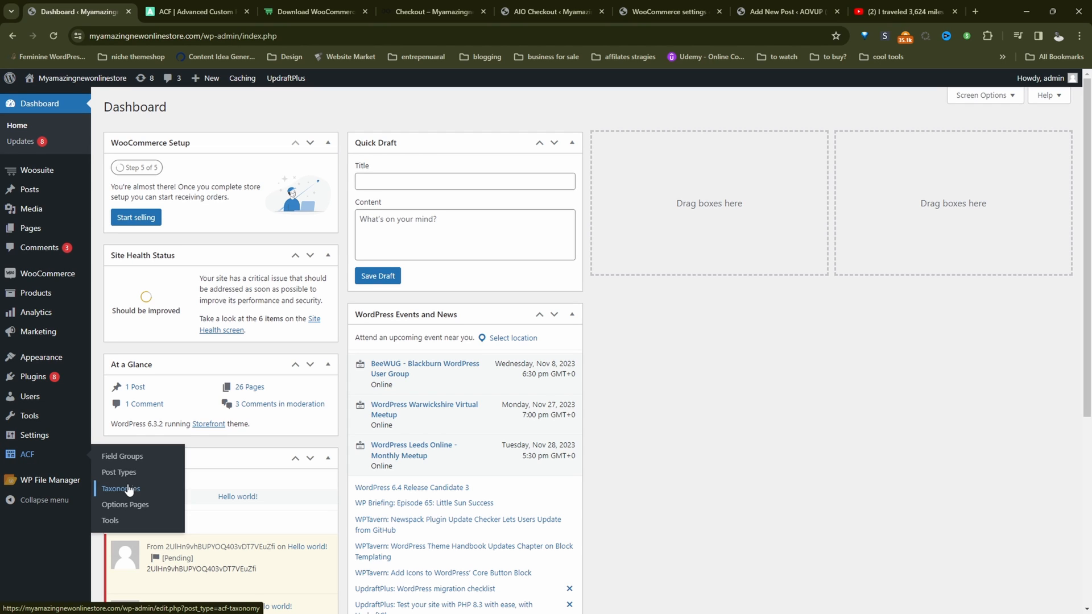
Open ACF's Taxonomies page, currently listing no custom taxonomies.
left_click(121, 488)
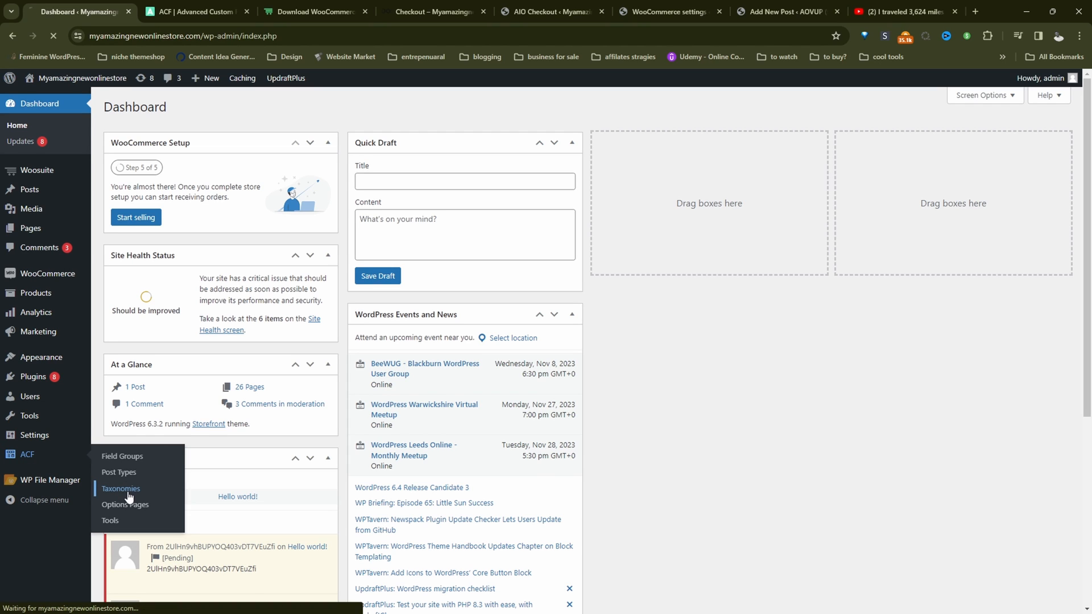
left_click(121, 488)
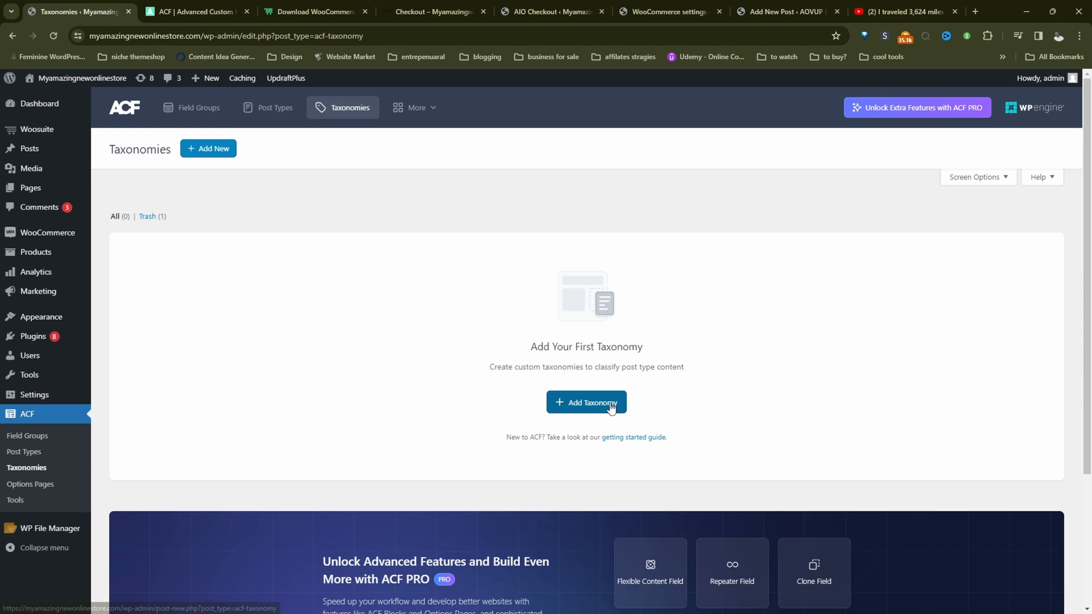
Create a Brands taxonomy labelled Brand, attach it to the Product post type and save.
left_click(586, 402)
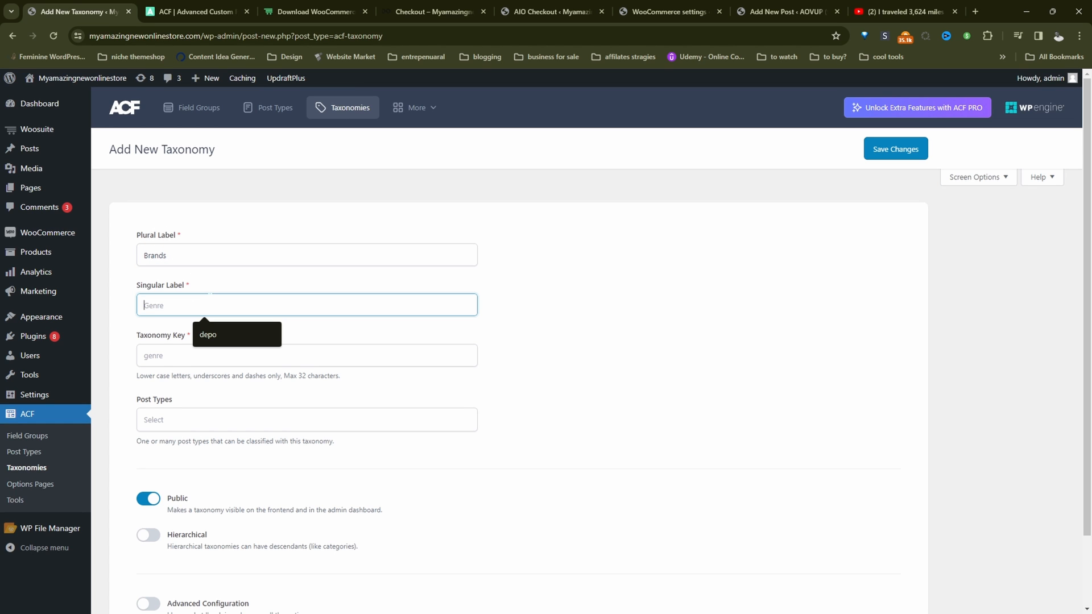
type("Brand")
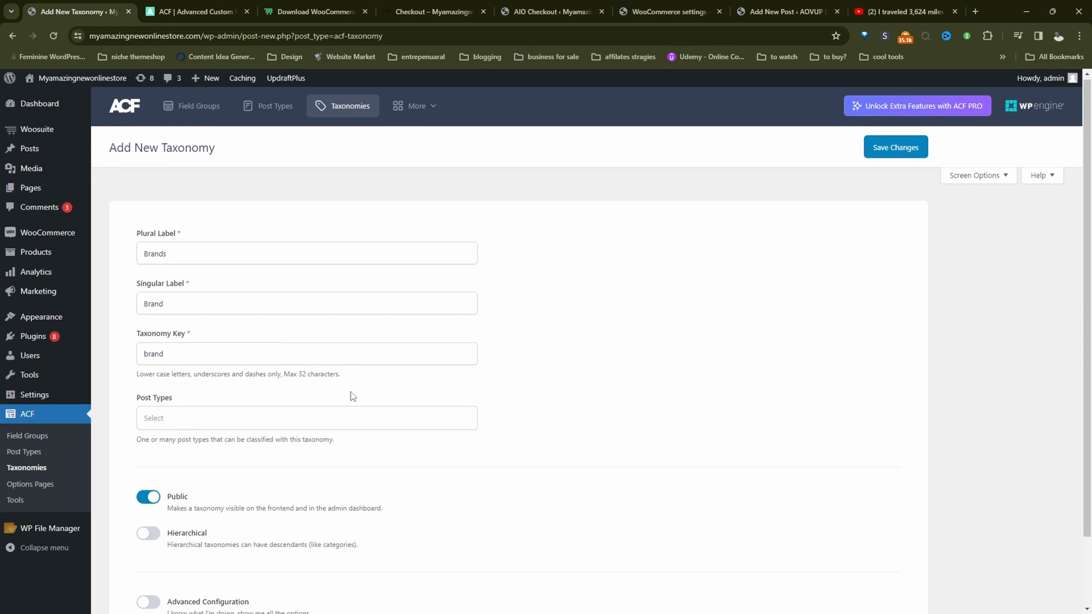
left_click(306, 417)
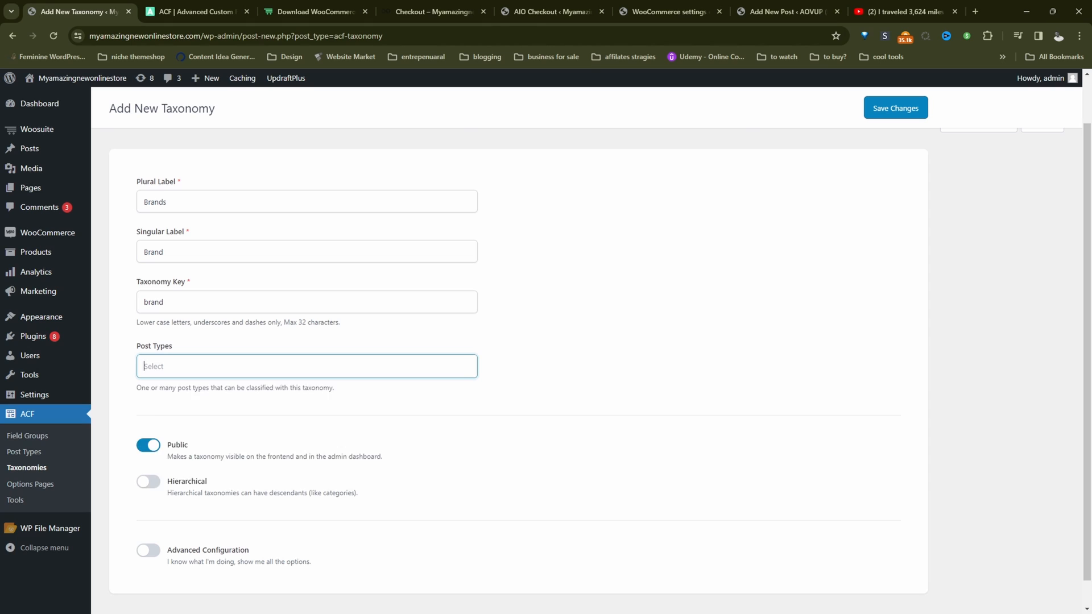
left_click(306, 365)
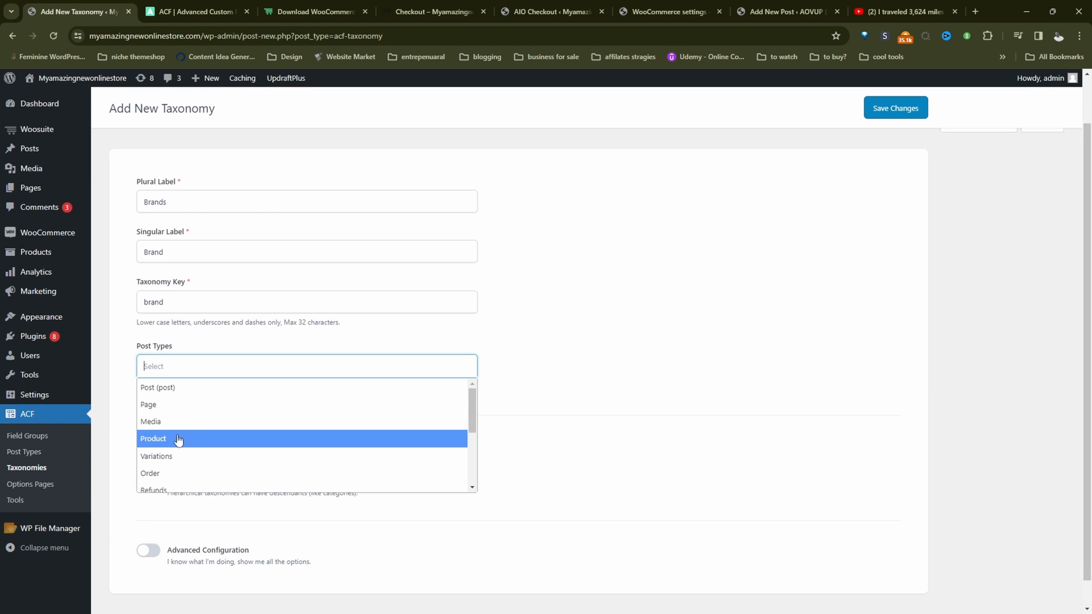
left_click(153, 438)
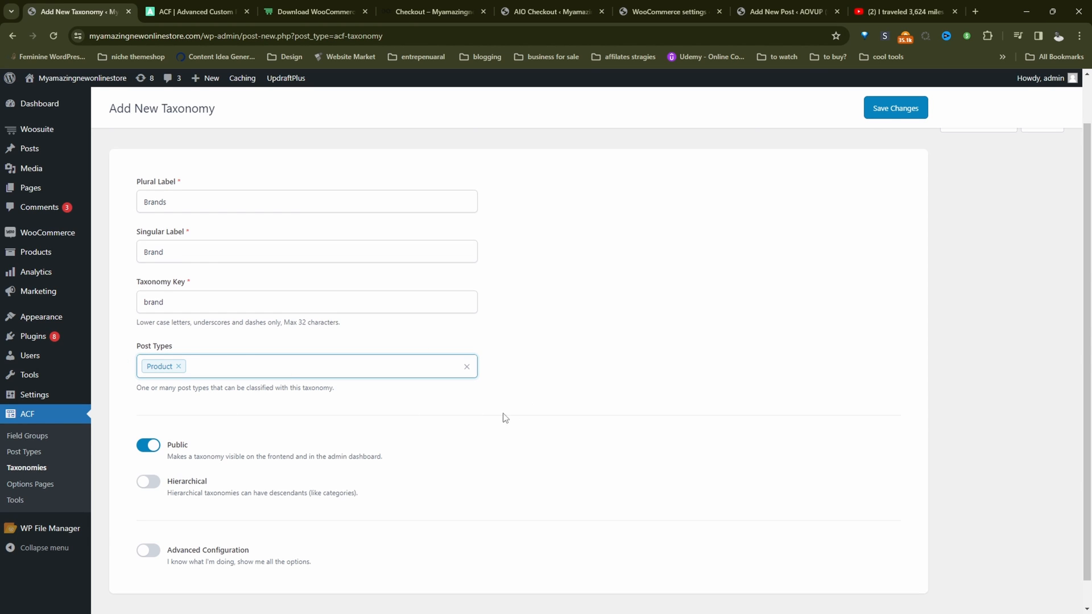
left_click(894, 106)
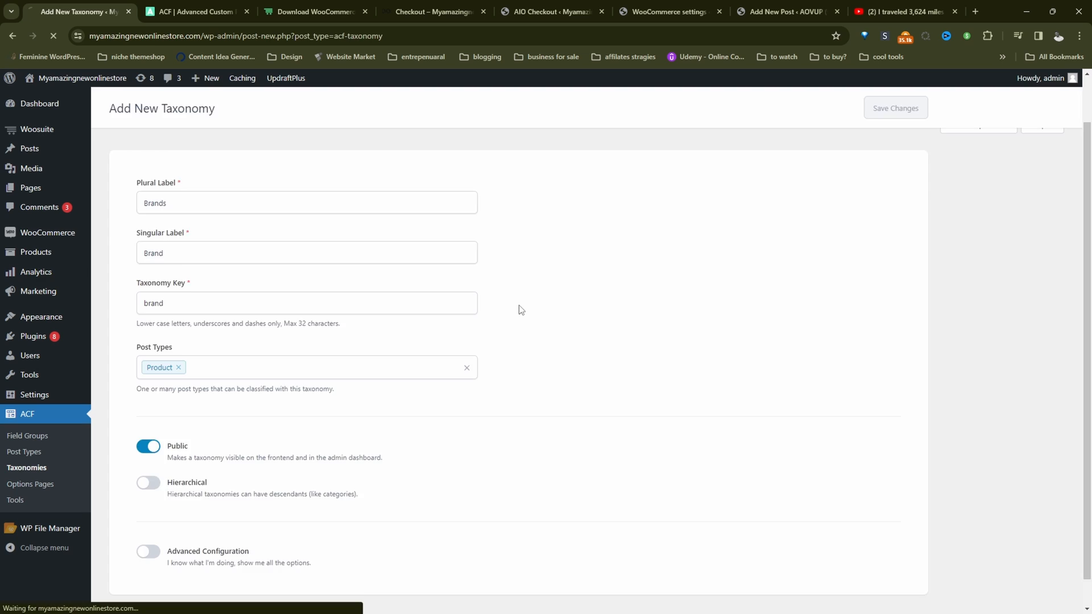
left_click(895, 106)
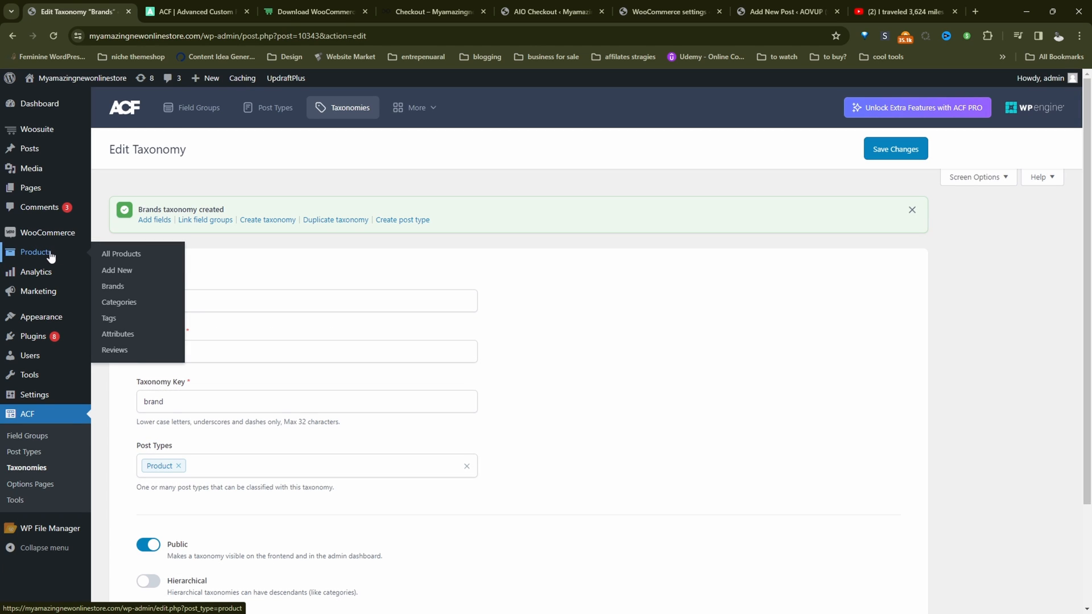
mouse_move(113, 287)
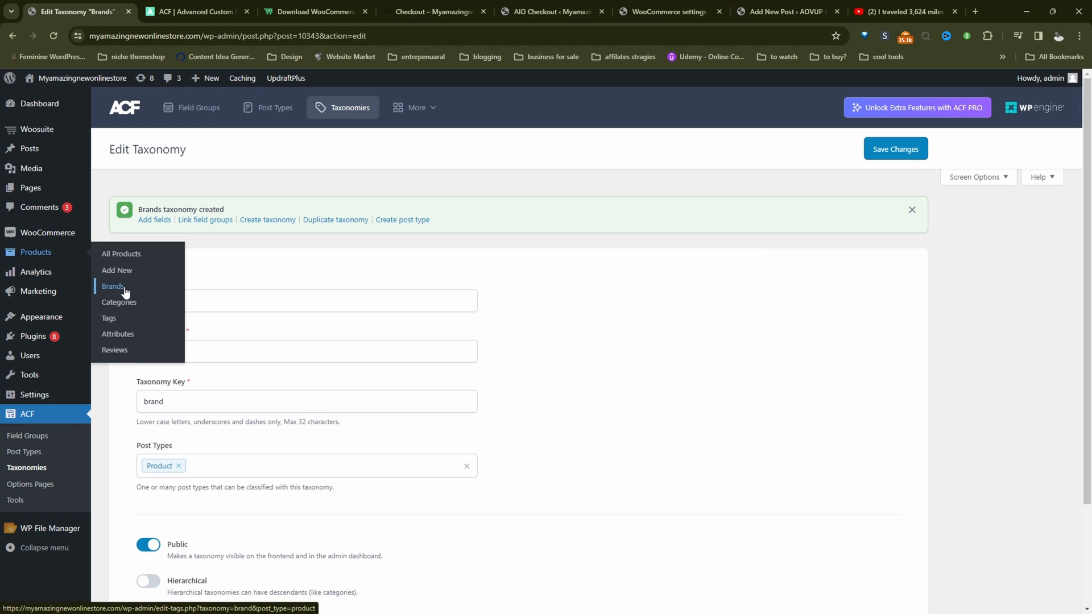
On Products > Brands, add the brand terms Apple and Samsung.
left_click(112, 286)
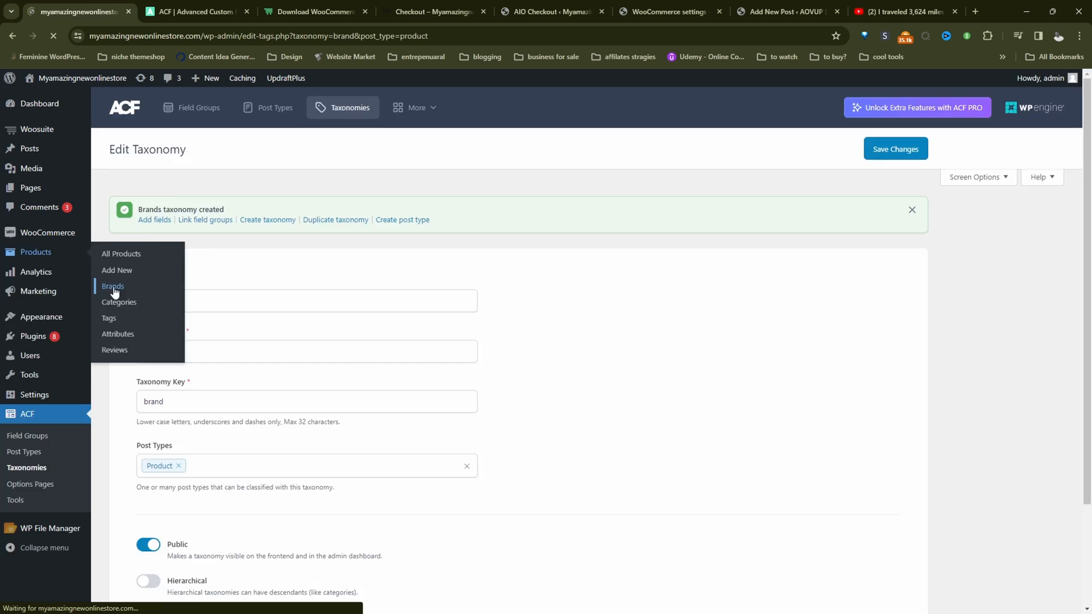
left_click(113, 287)
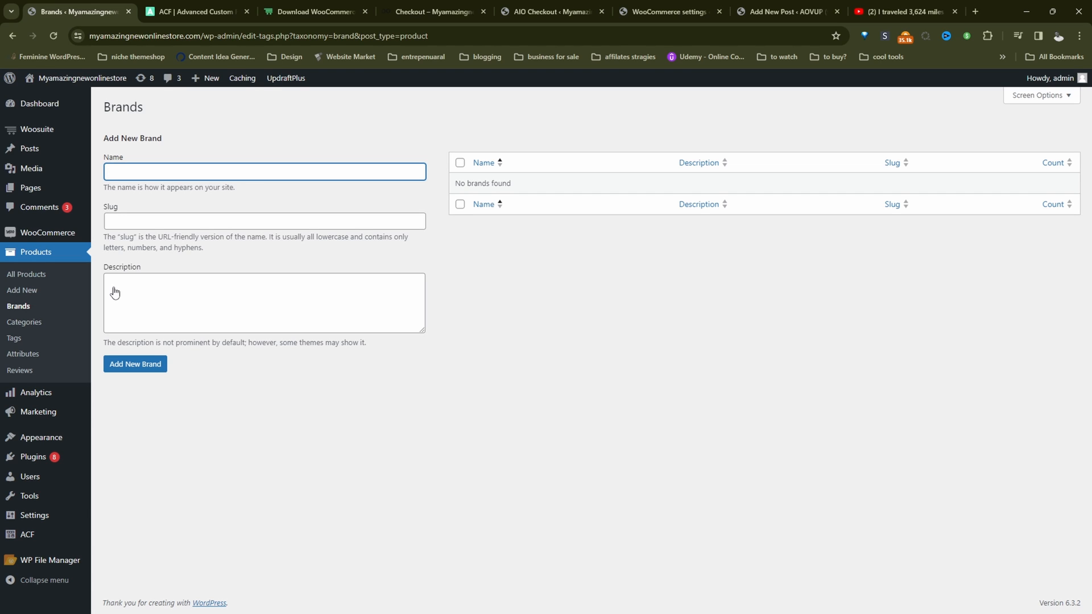
left_click(134, 364)
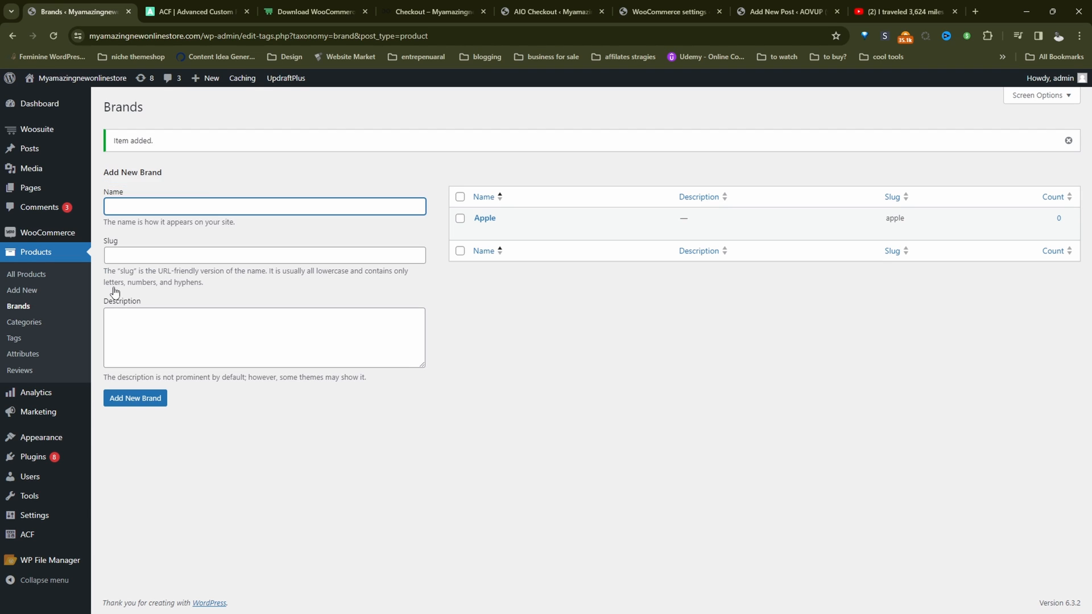
type("Sam")
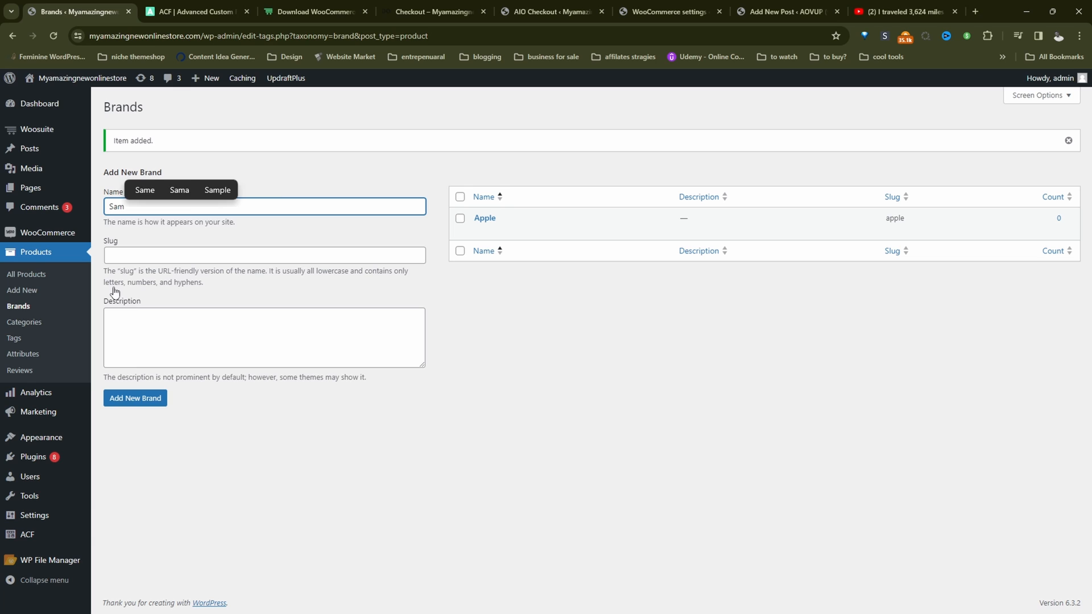
left_click(135, 398)
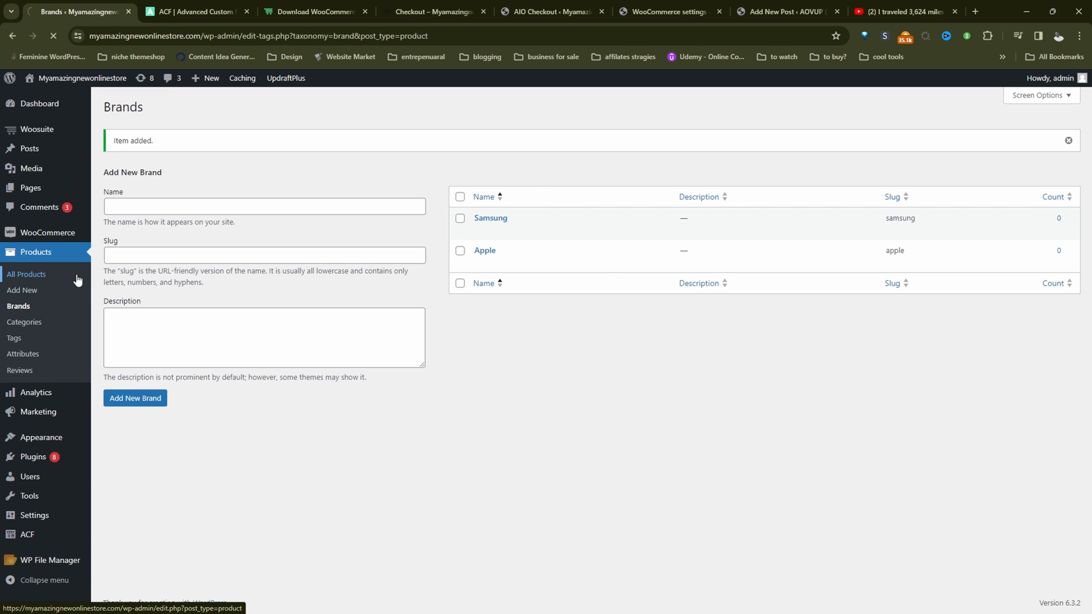
Edit the Organic Plant-Based Protein powder, set its brand to Apple and update it.
left_click(26, 274)
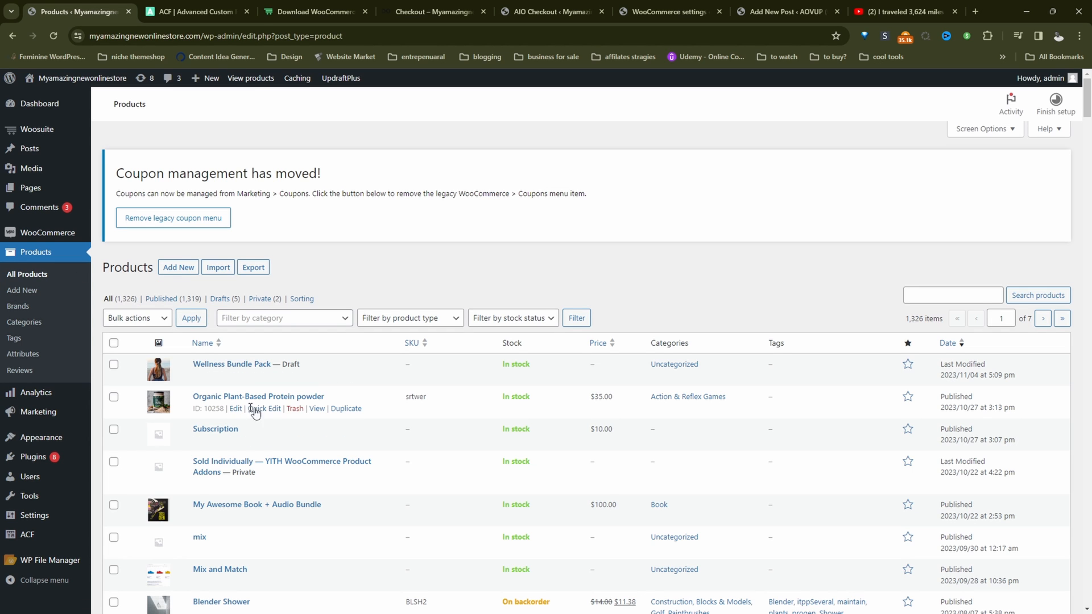
left_click(235, 408)
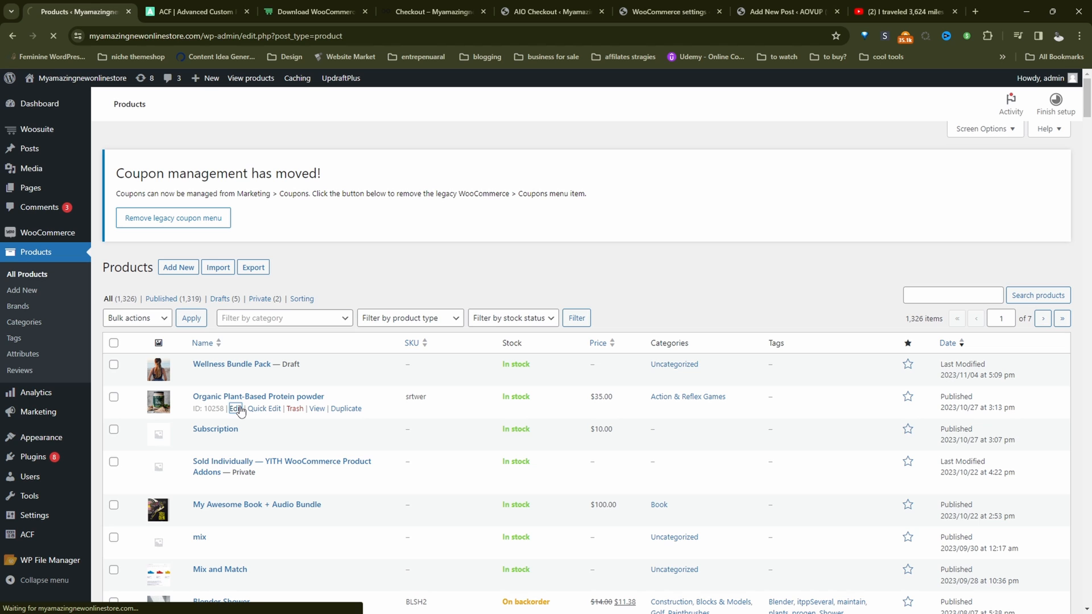
left_click(237, 408)
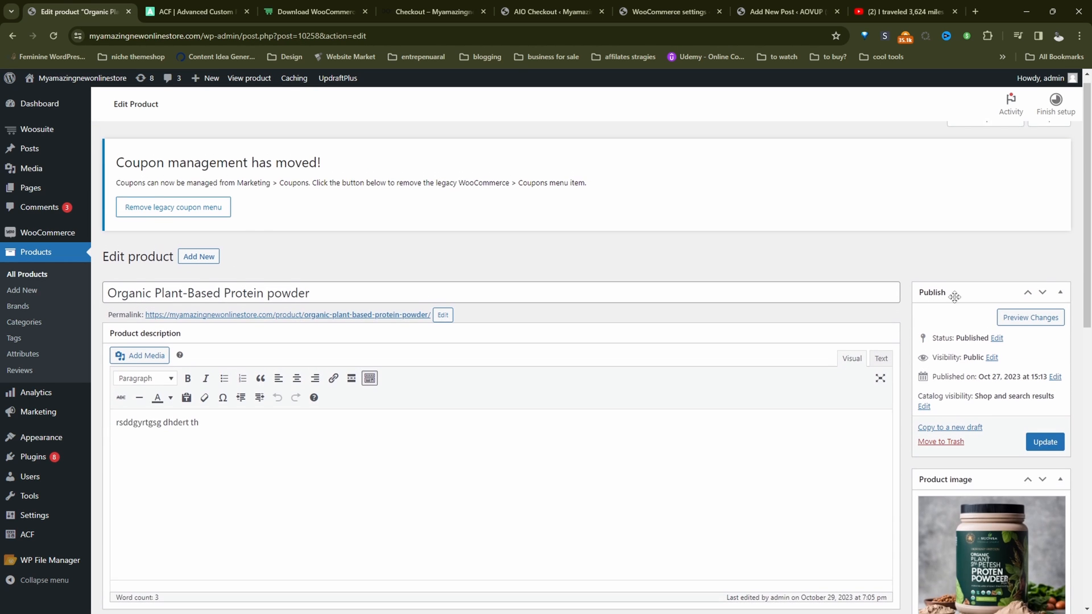
scroll("down", 3)
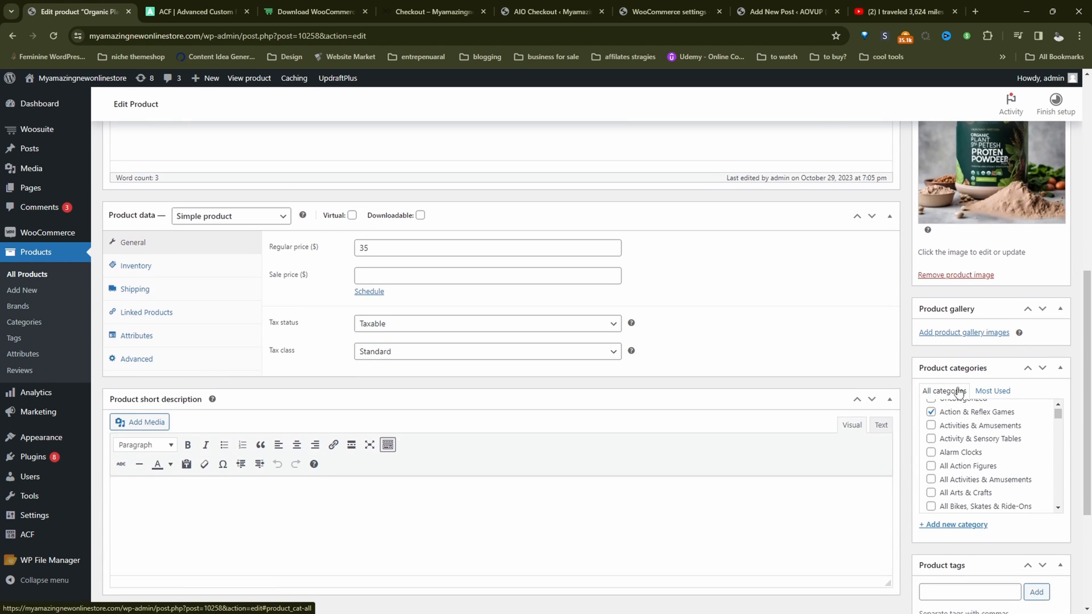
scroll("down", 3)
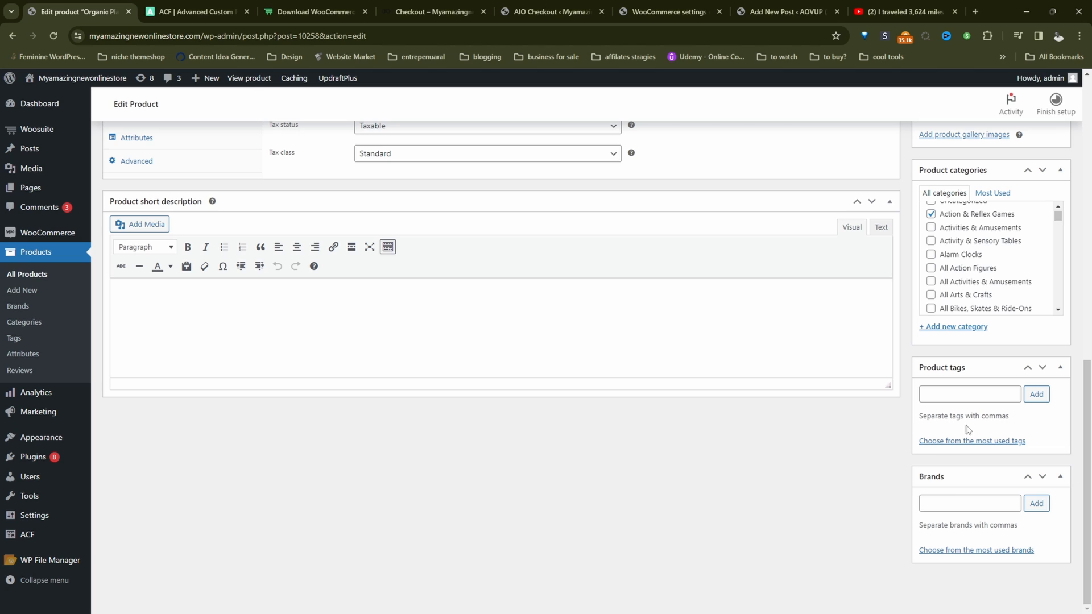
mouse_move(964, 468)
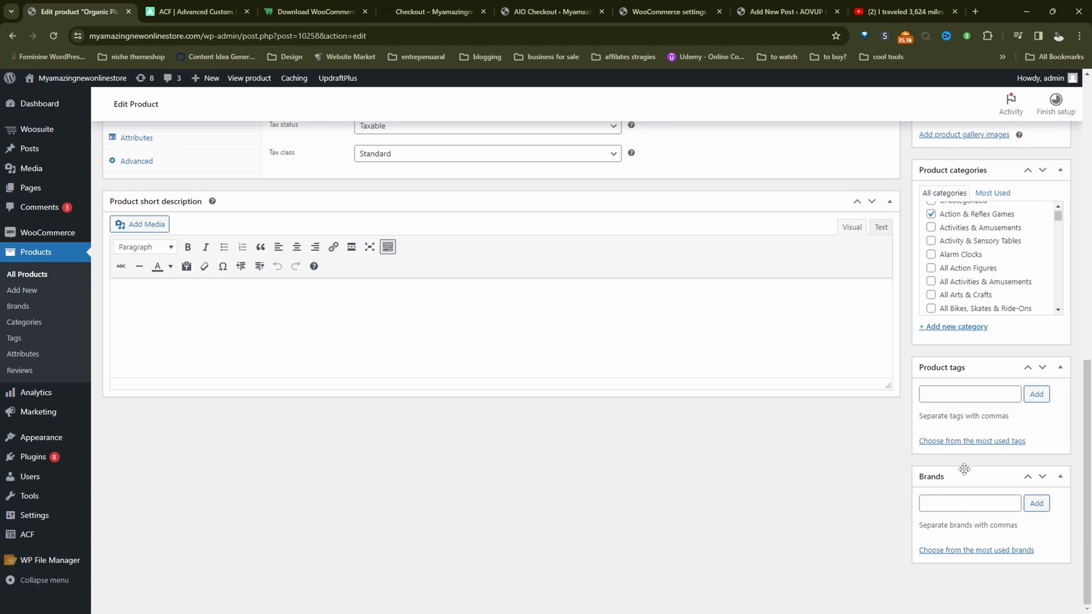
type("app")
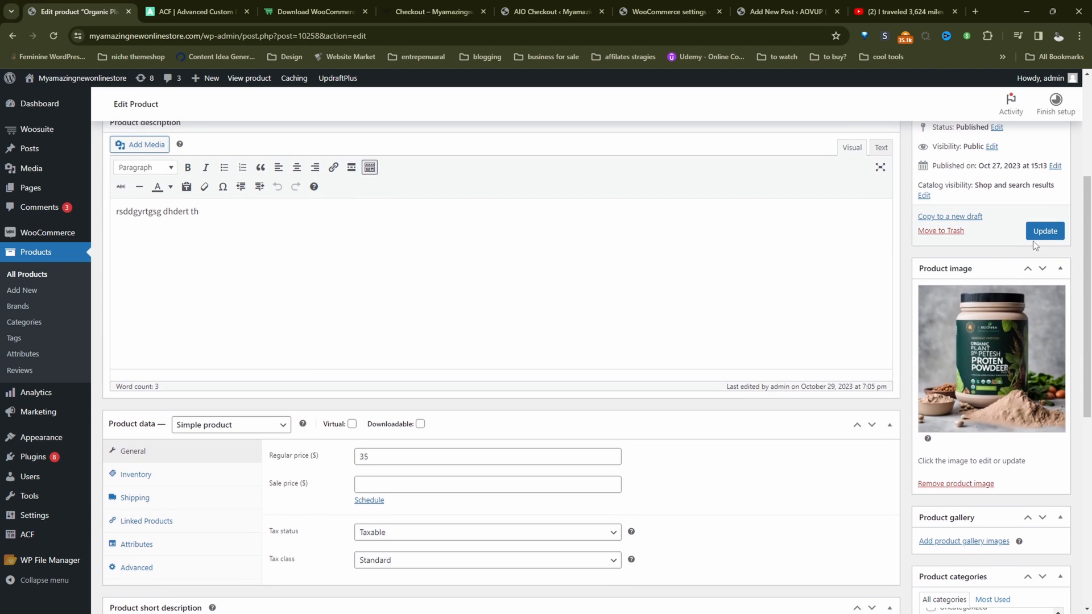
left_click(1044, 230)
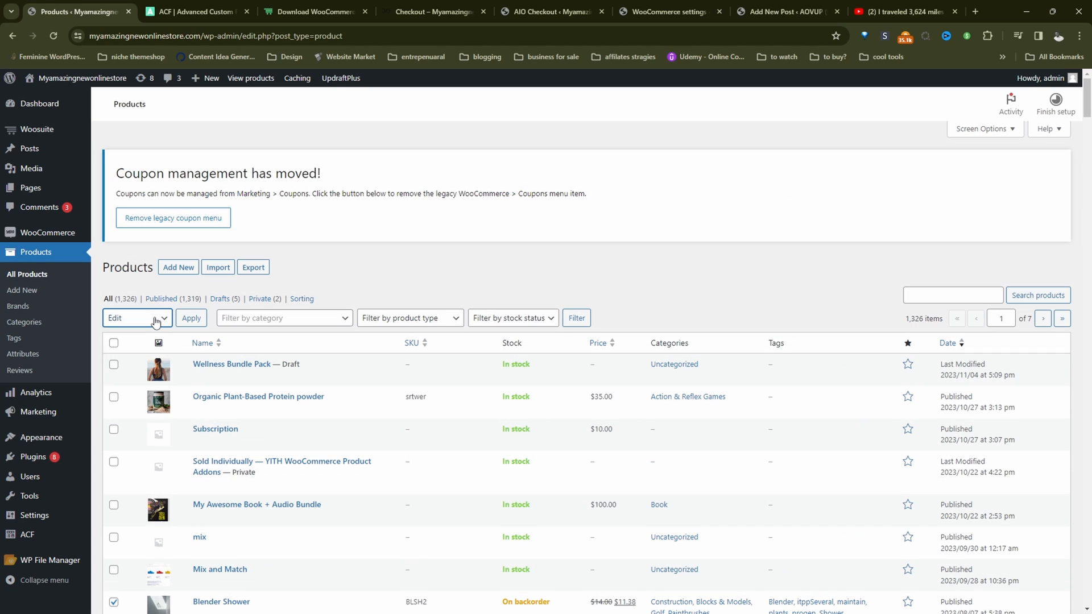
Bulk-edit the selected products to assign the Apple brand, updating 18 products.
left_click(190, 318)
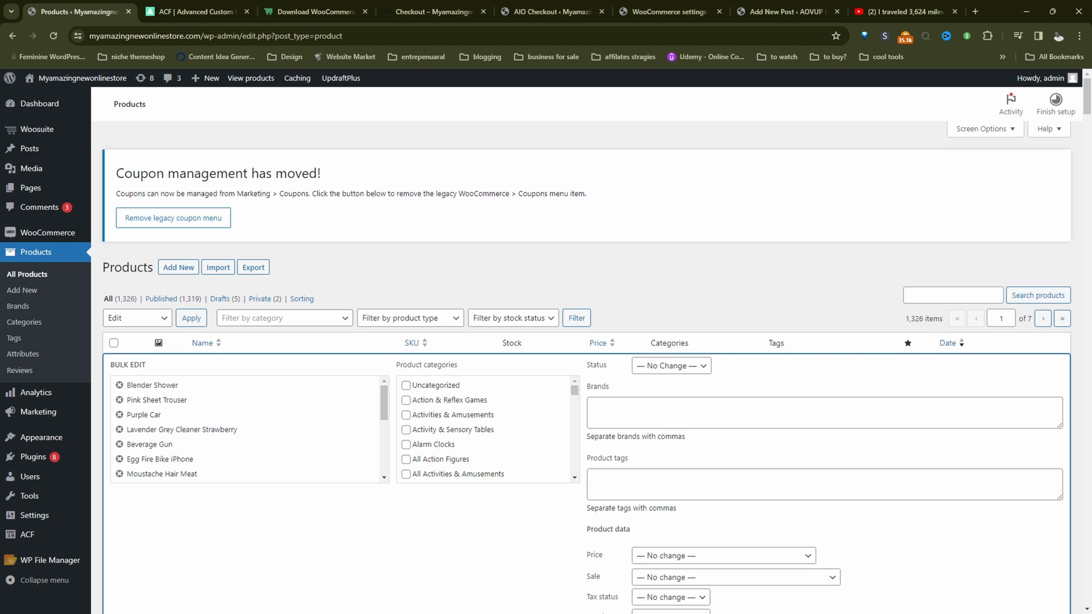
left_click(822, 411)
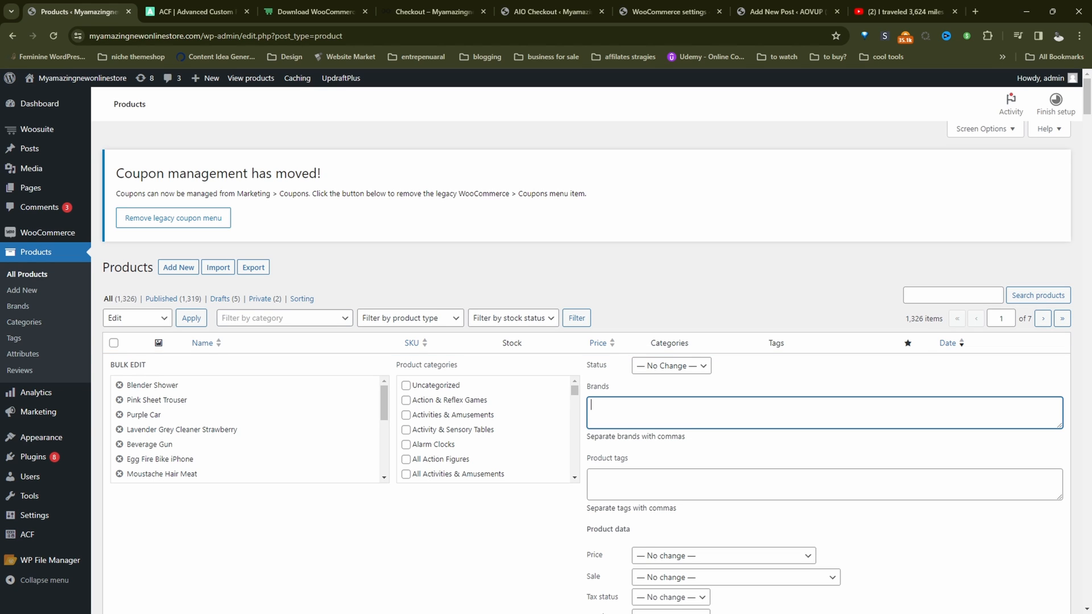
type("Apl")
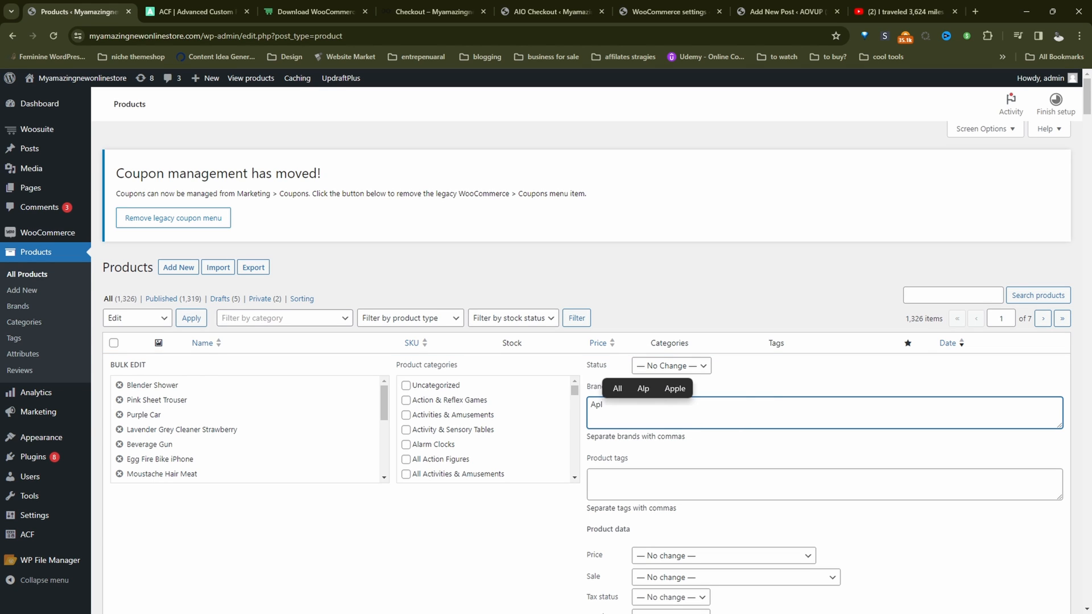
left_click(127, 419)
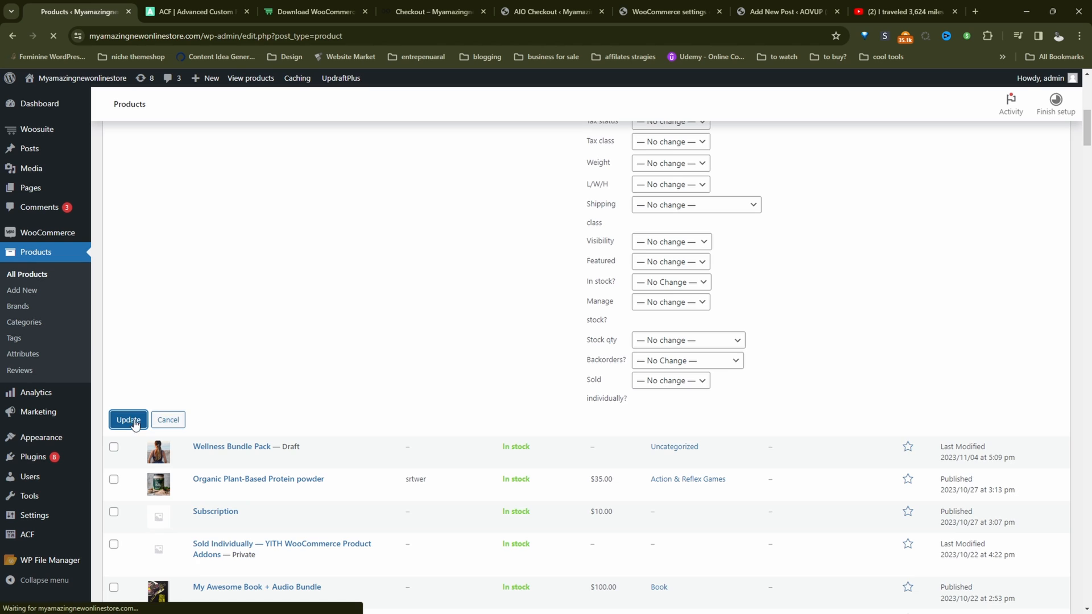
left_click(129, 419)
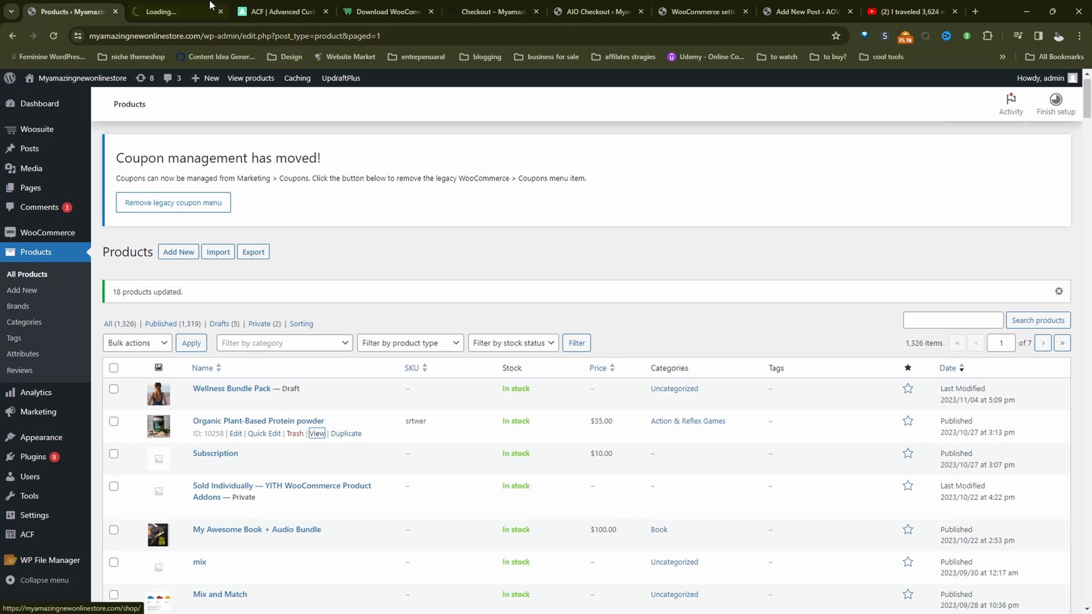
View the Organic Plant-Based Protein powder on the storefront product page.
left_click(317, 433)
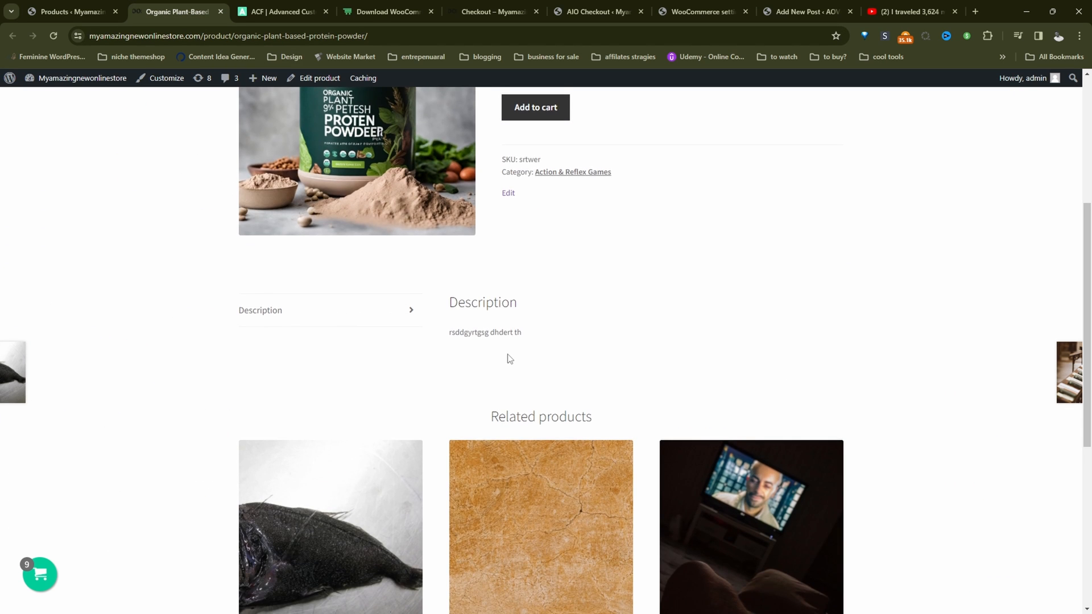
scroll("up", 3)
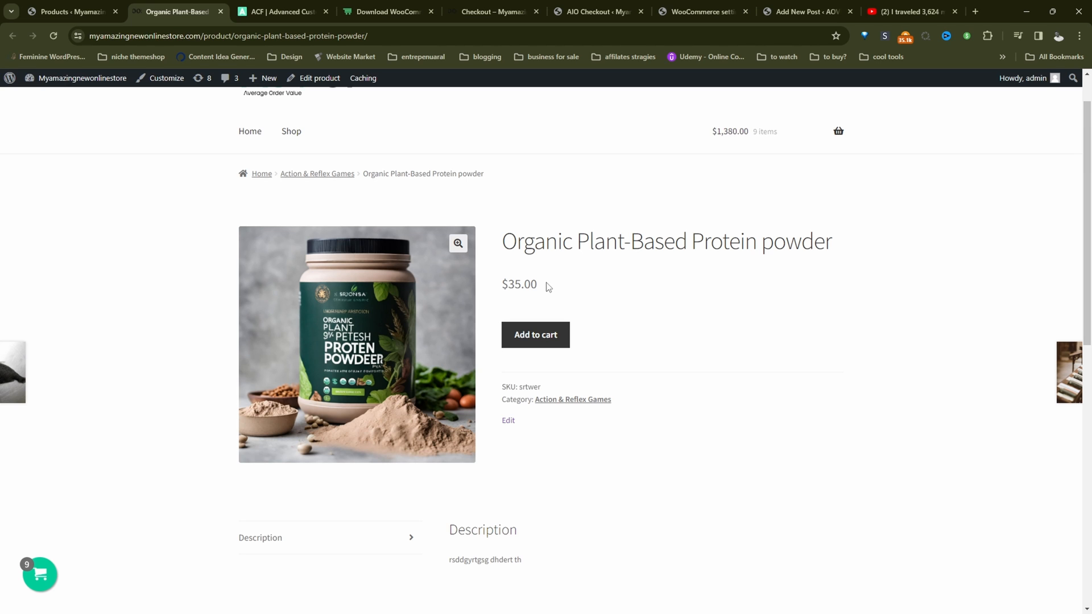
mouse_move(547, 285)
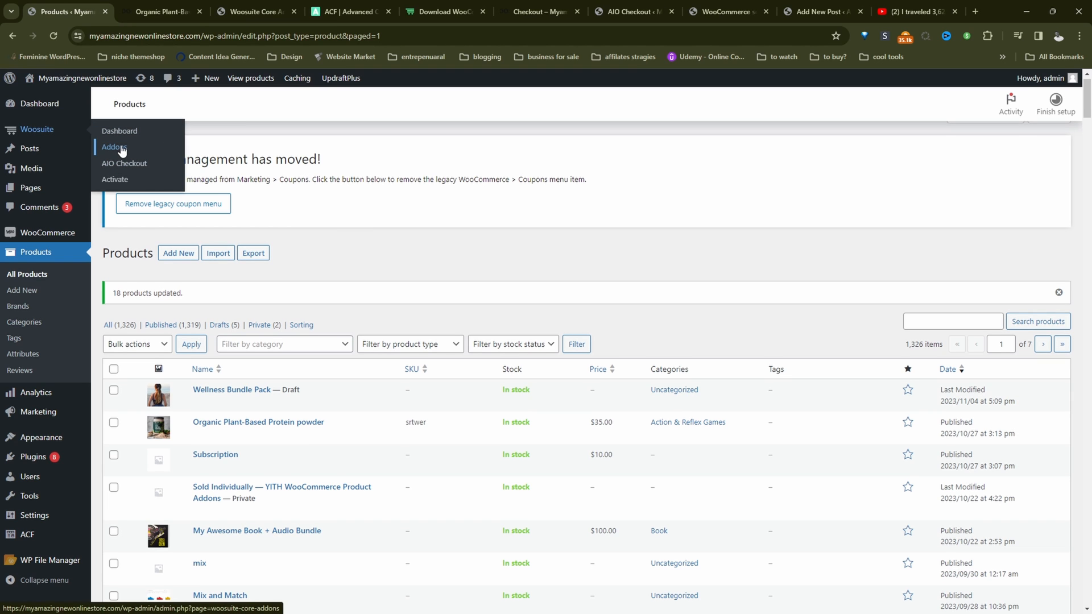
From Woosuite Addons, manage the Product Table addon and search columns for 'cu'.
left_click(113, 147)
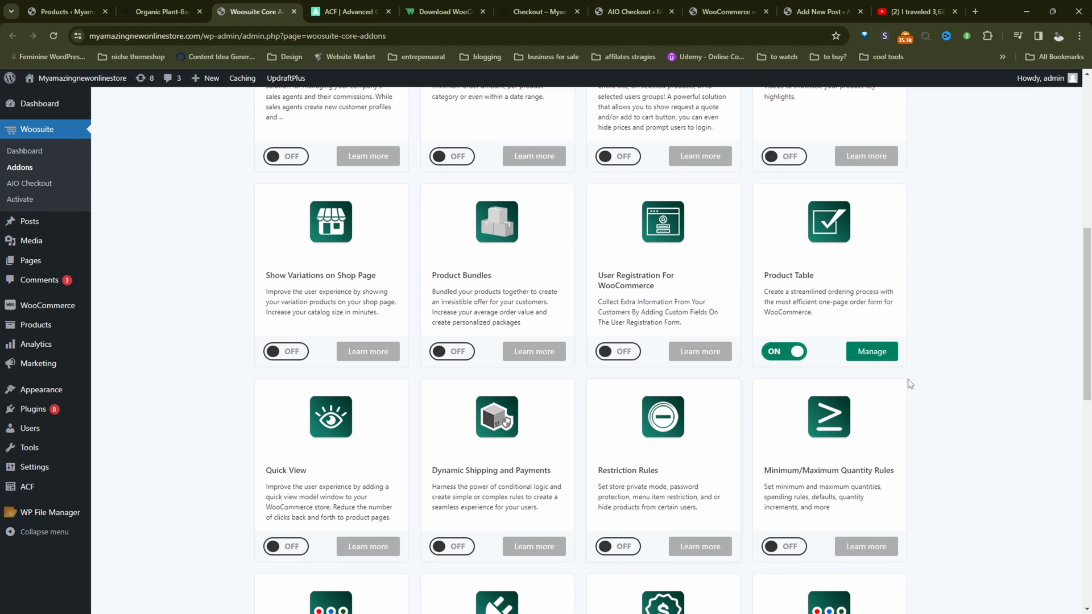
left_click(870, 351)
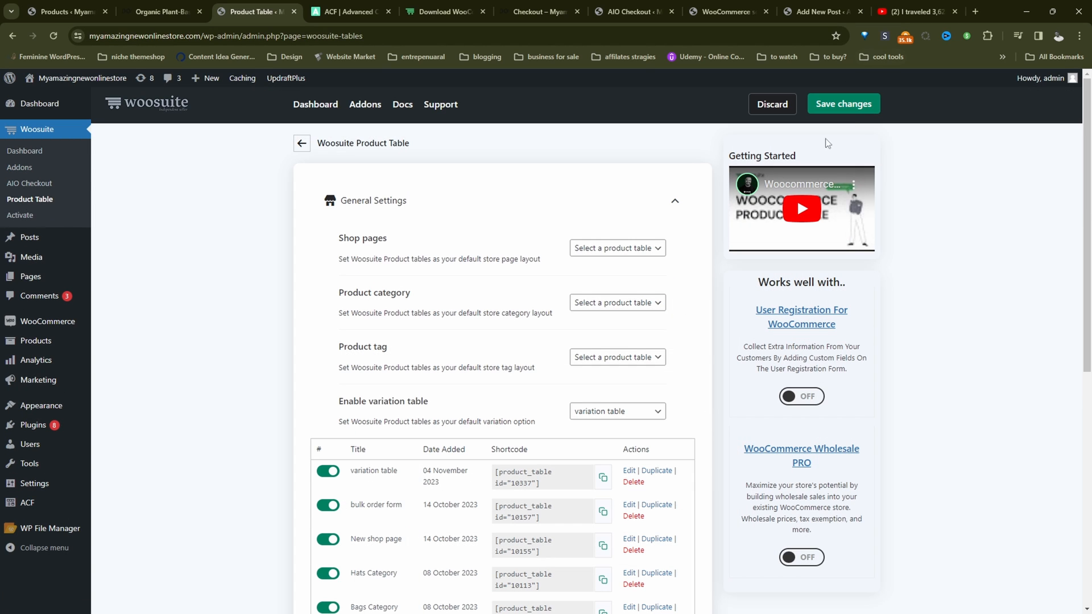
scroll("down", 3)
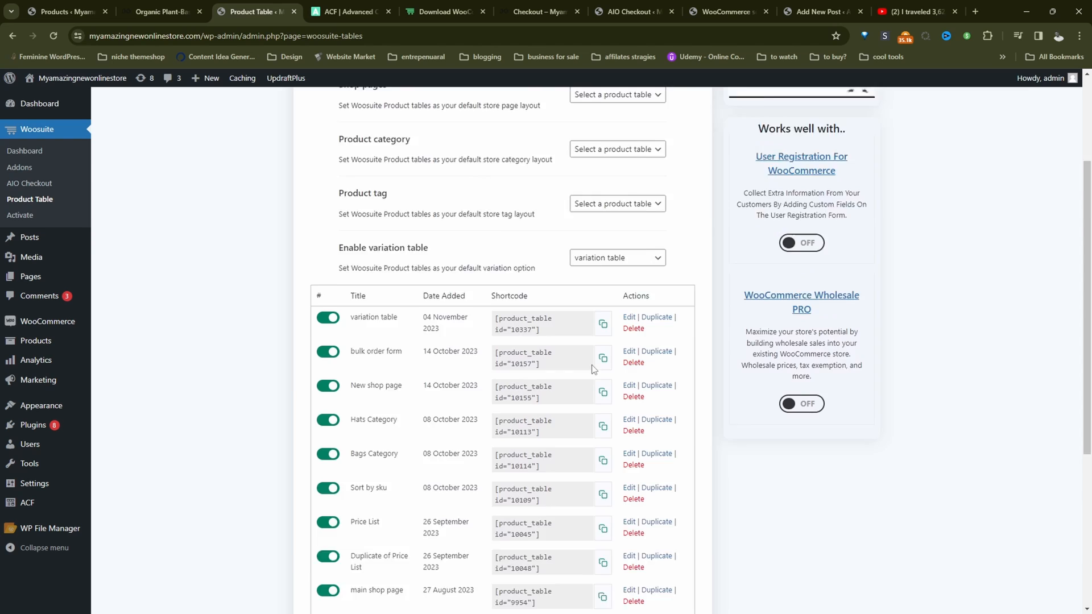
type("cu")
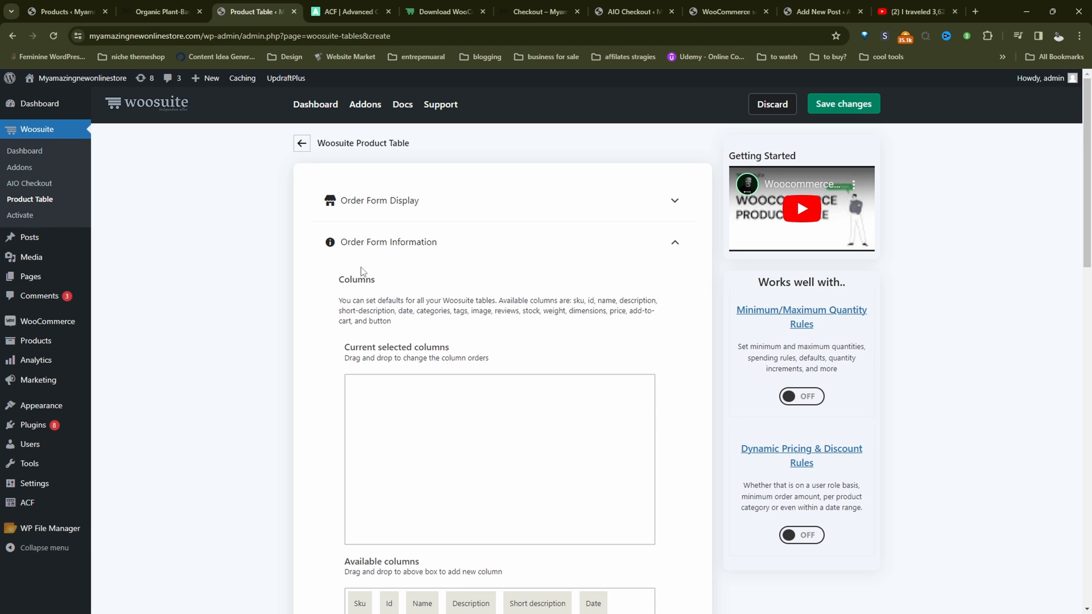
Add Price and Custom Data columns, sourcing Custom Data from the Brands custom taxonomy.
scroll("down", 3)
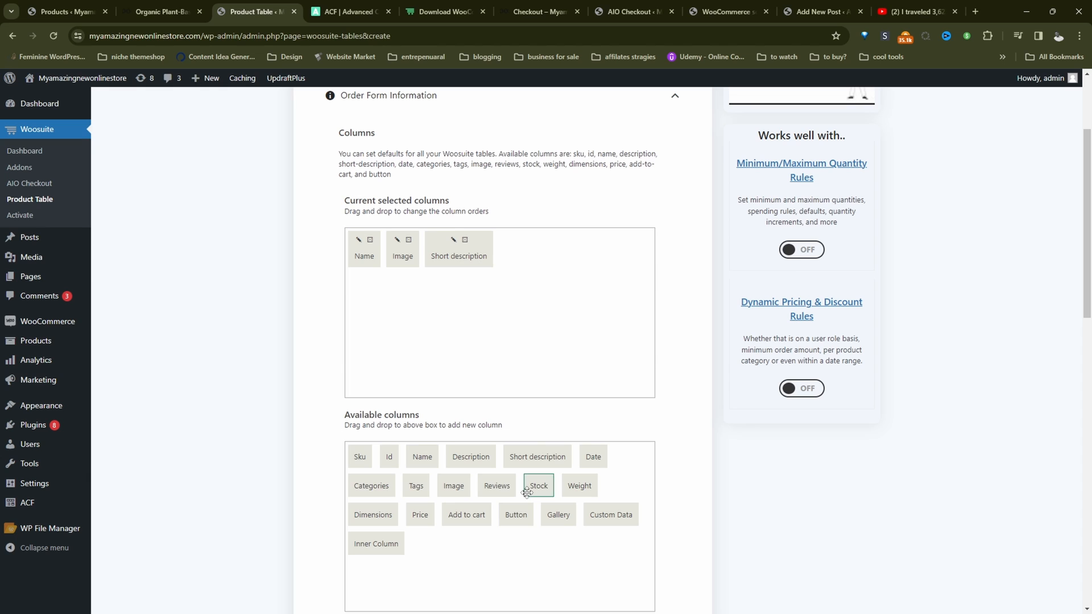
left_click_drag(420, 514, 514, 249)
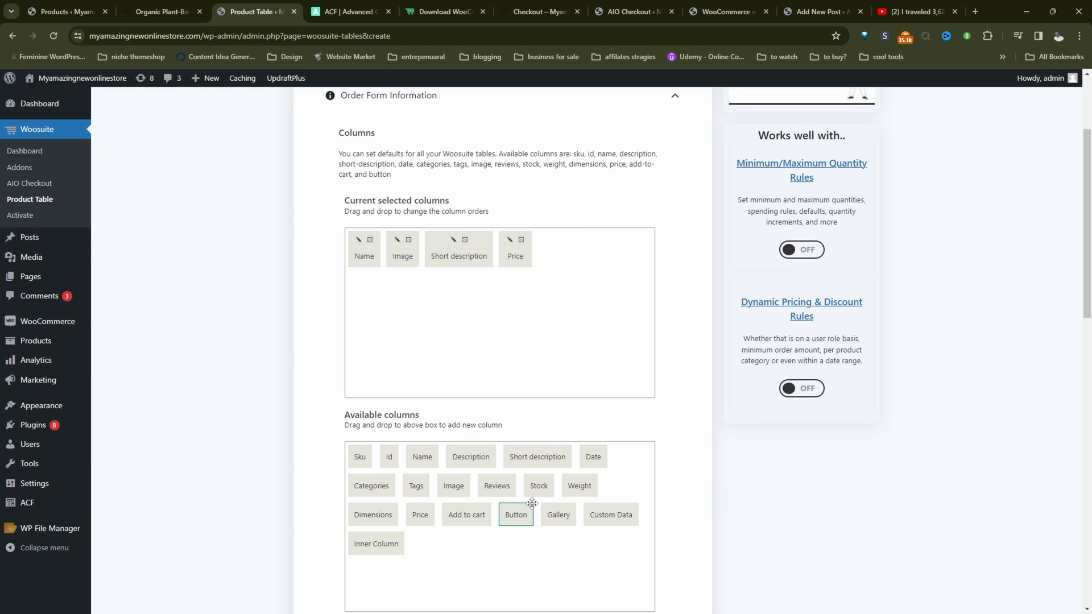
left_click_drag(609, 514, 564, 249)
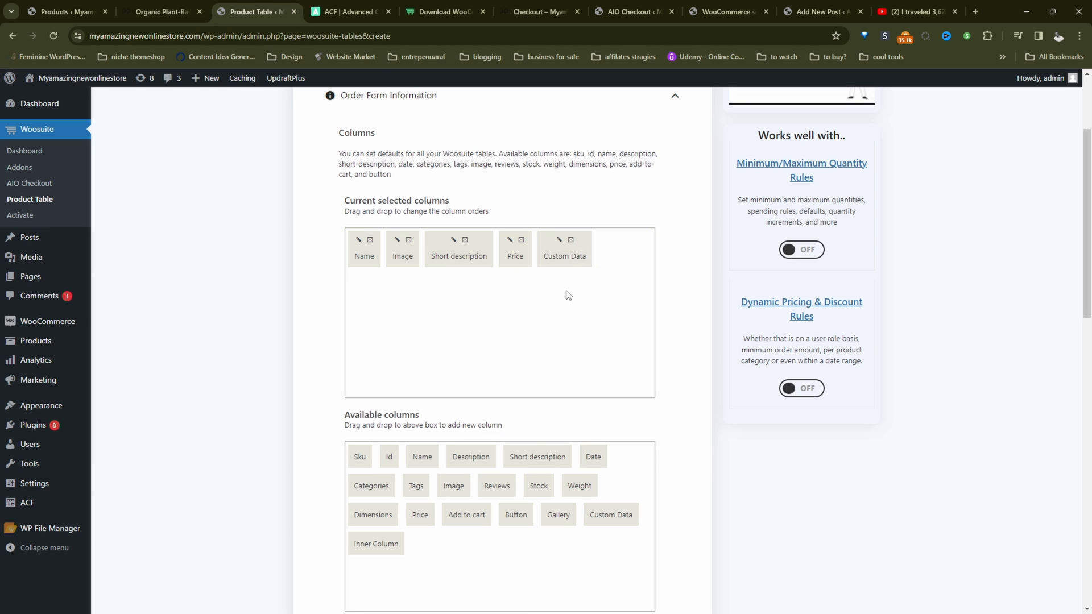
left_click(564, 249)
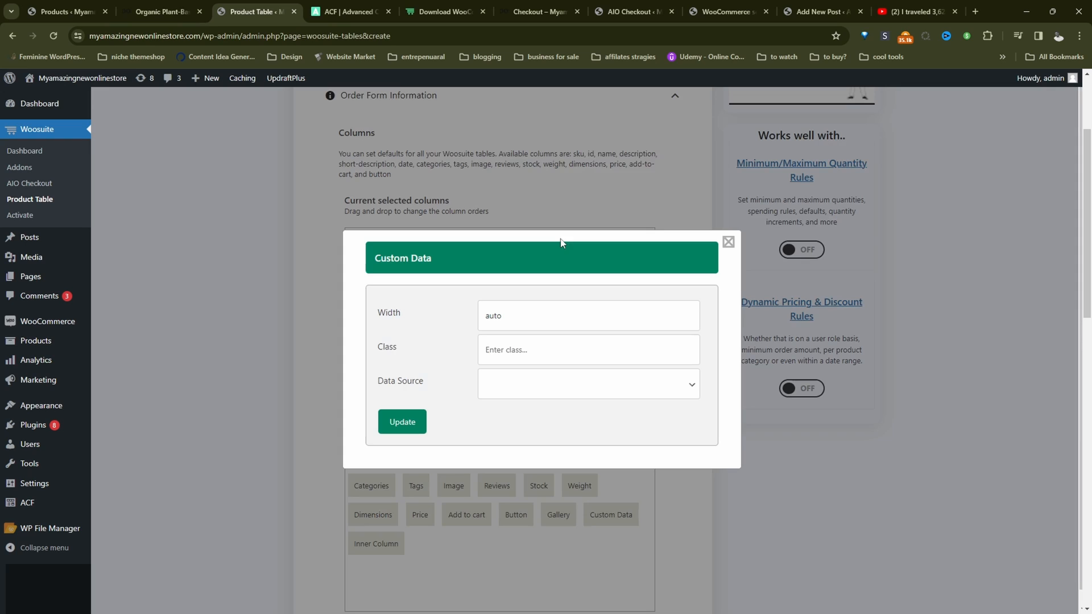
left_click(587, 383)
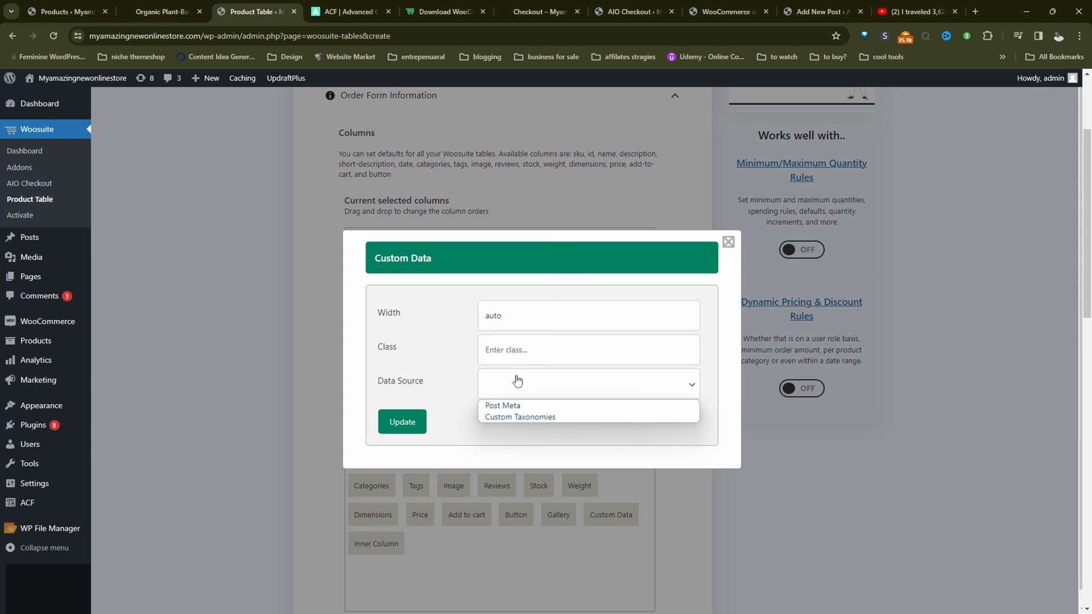
mouse_move(520, 416)
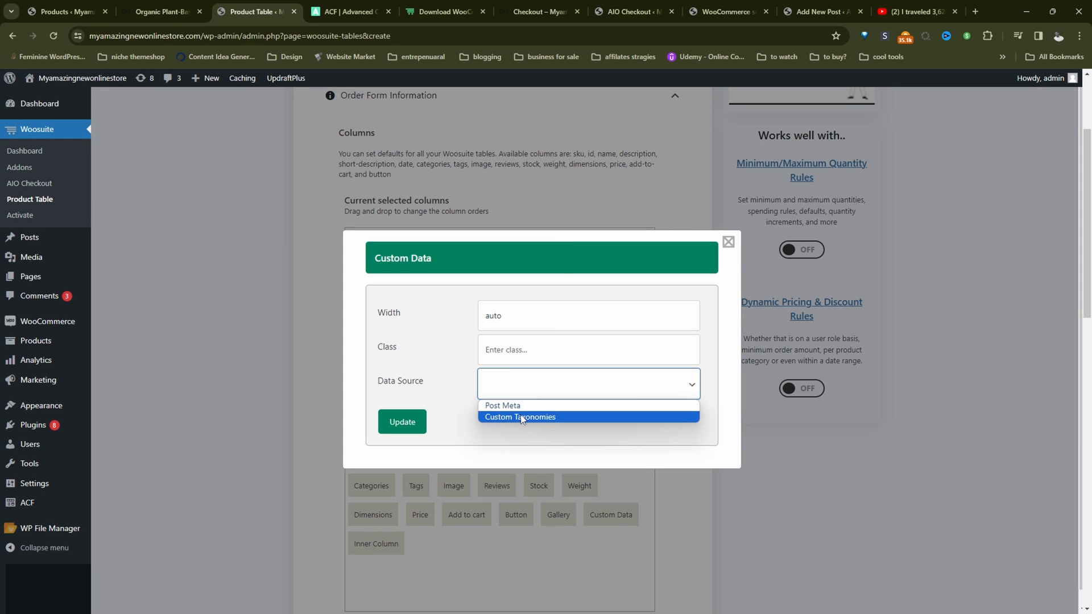
left_click(519, 416)
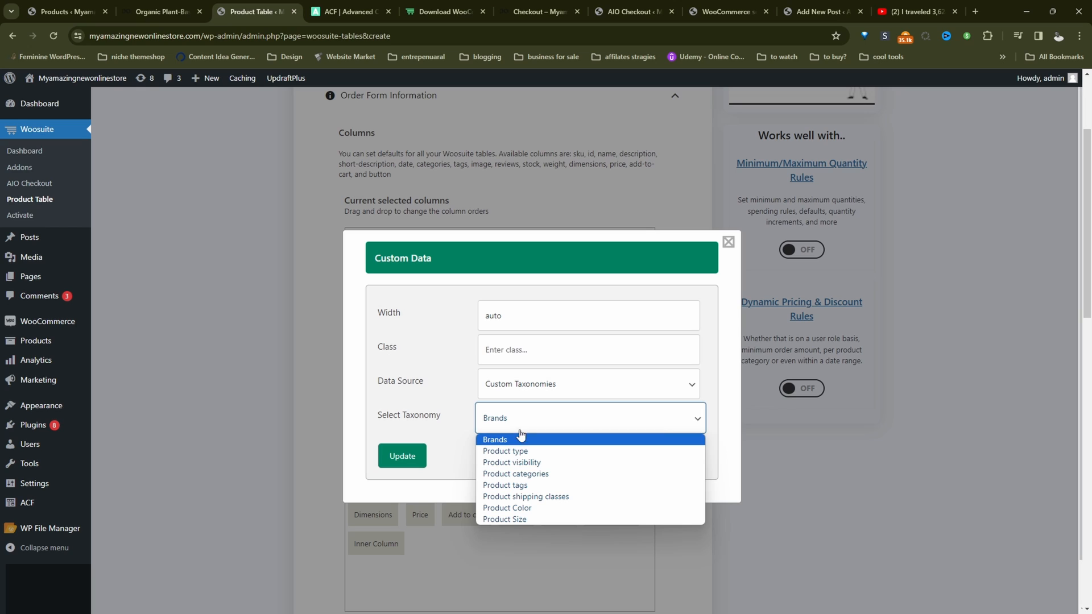
left_click(494, 439)
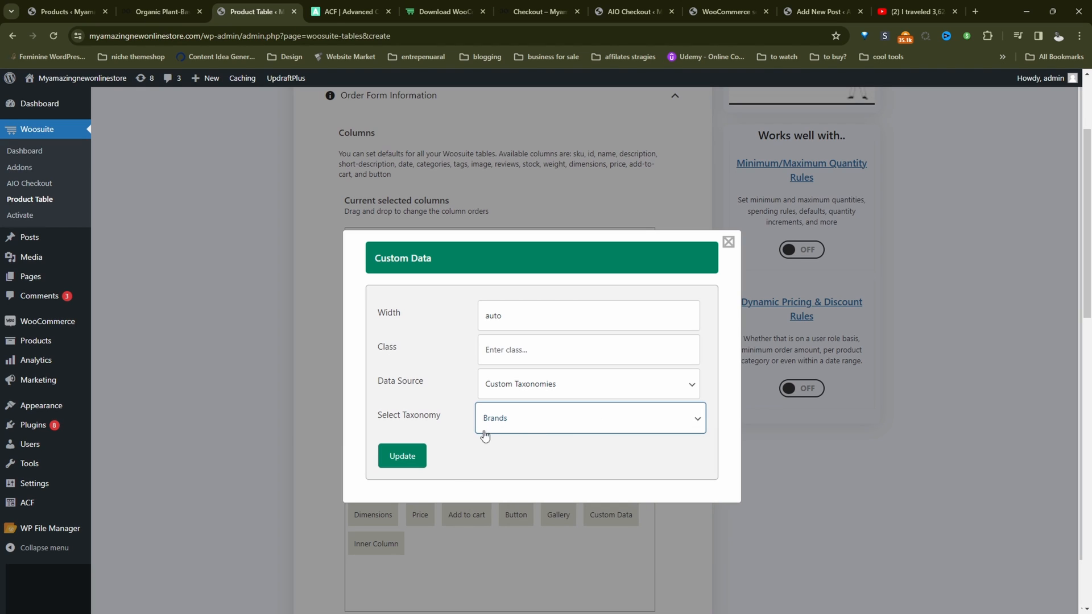
mouse_move(508, 436)
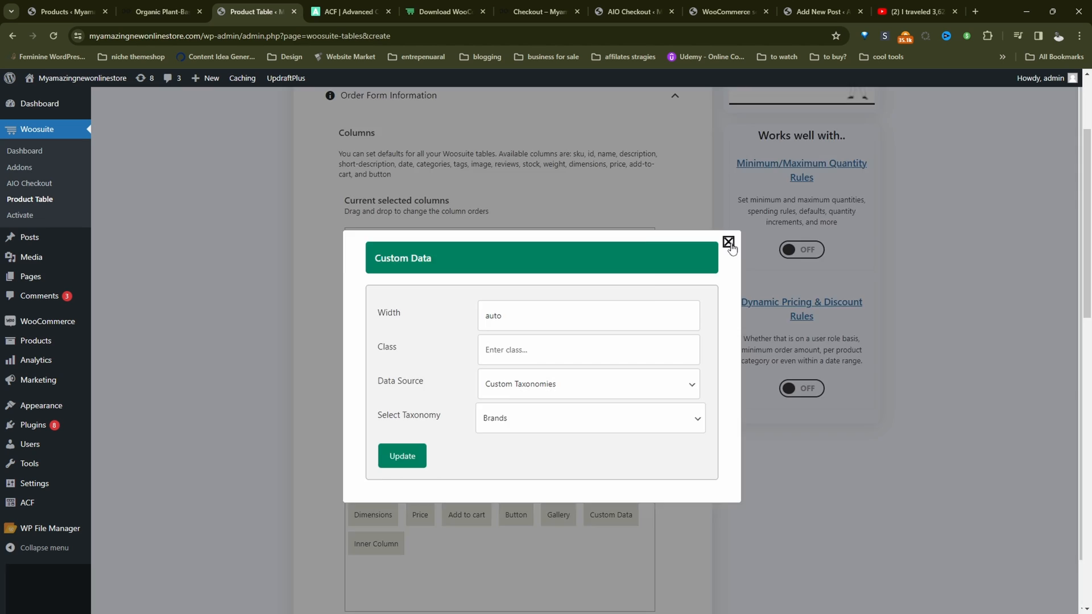
Close the Custom Data settings and review the Name column's settings unchanged.
left_click(730, 241)
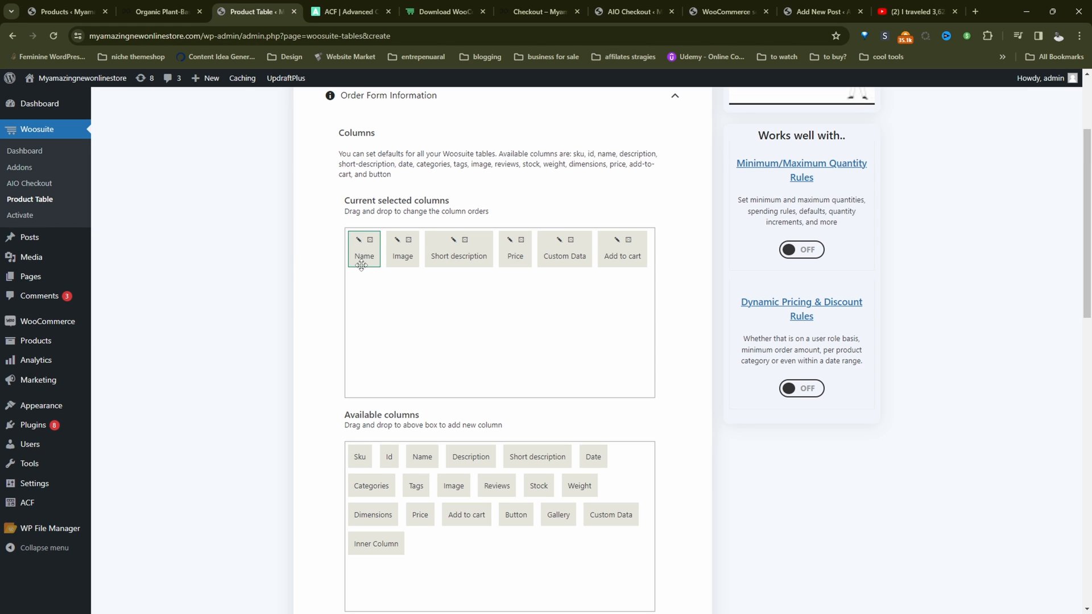
left_click(358, 240)
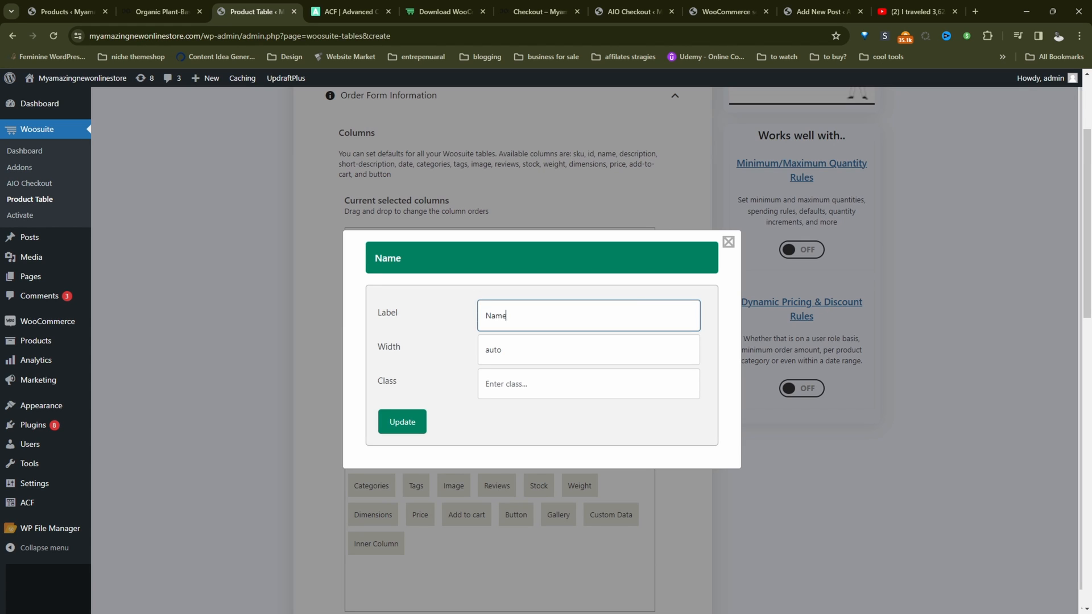
left_click(728, 242)
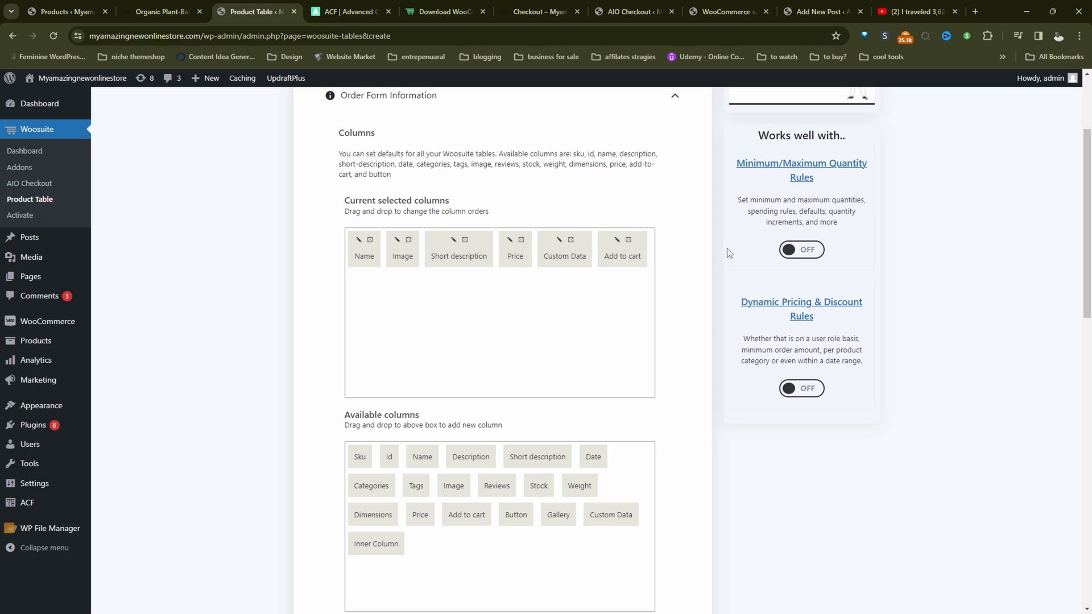
Enable Bulk Add To Cart with button-plus-checkbox display, AJAX adding and quantity selectors.
scroll("down", 3)
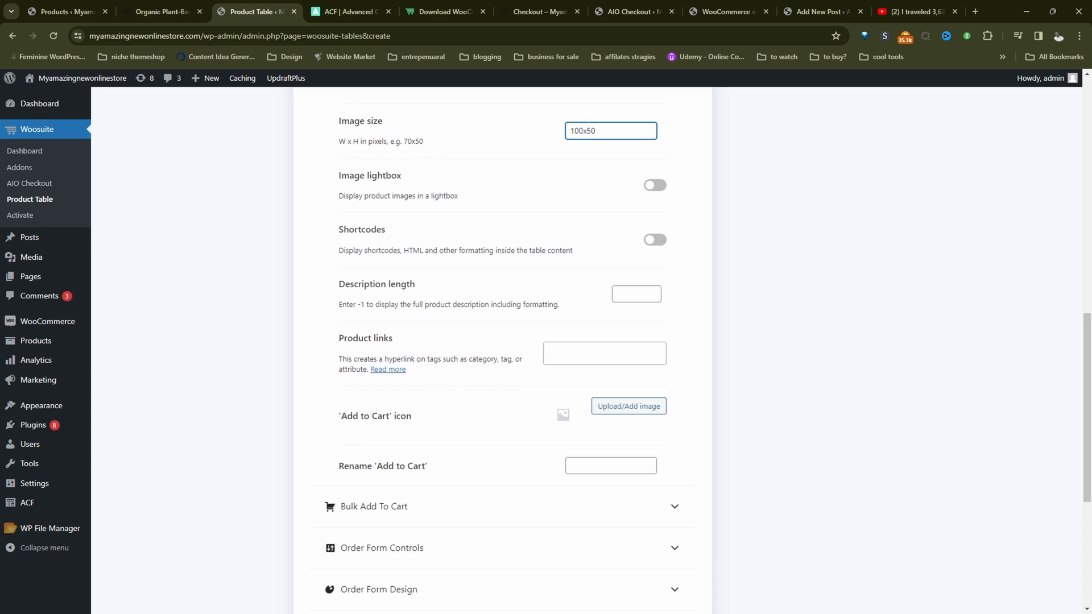
scroll("down", 3)
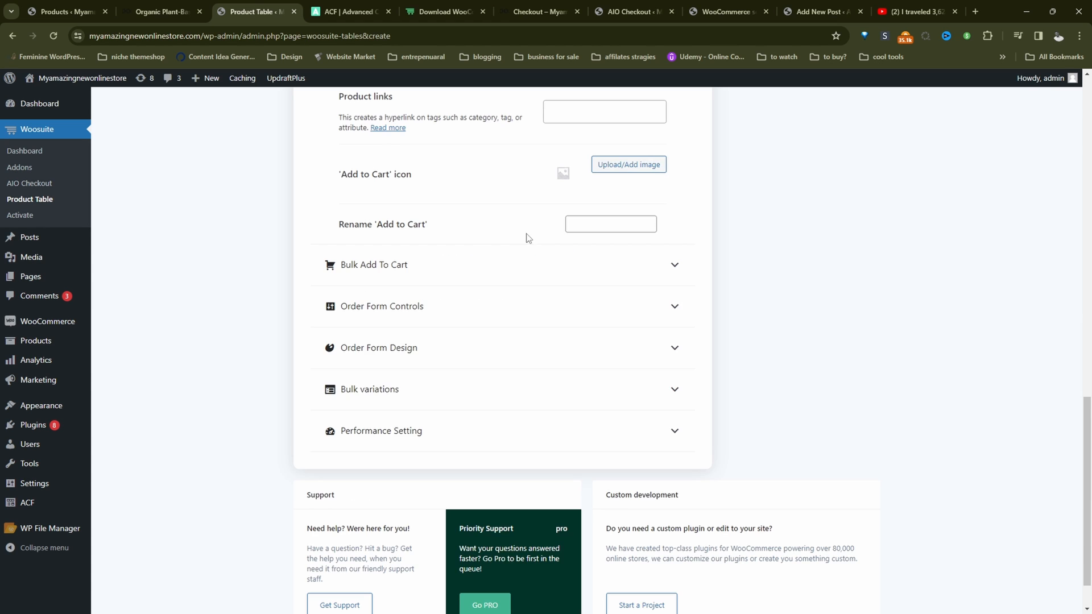
left_click(374, 265)
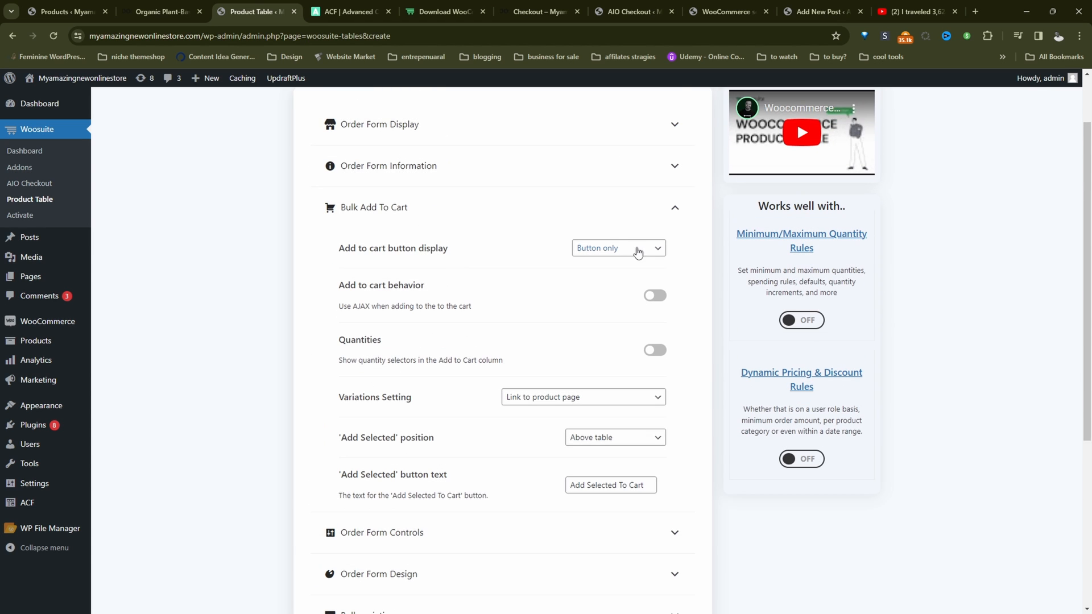
left_click(616, 248)
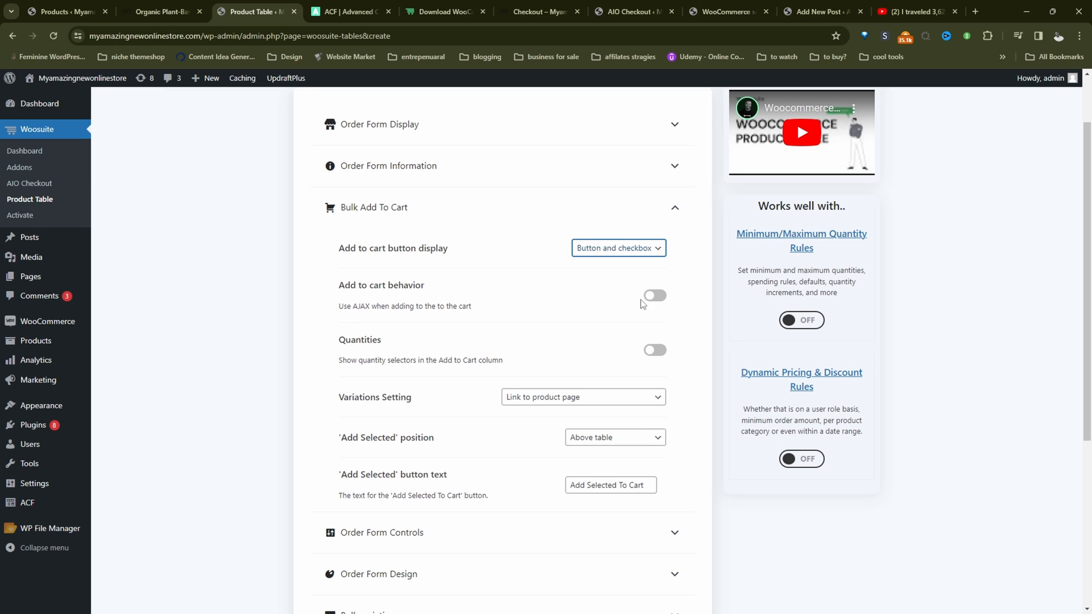
left_click(654, 296)
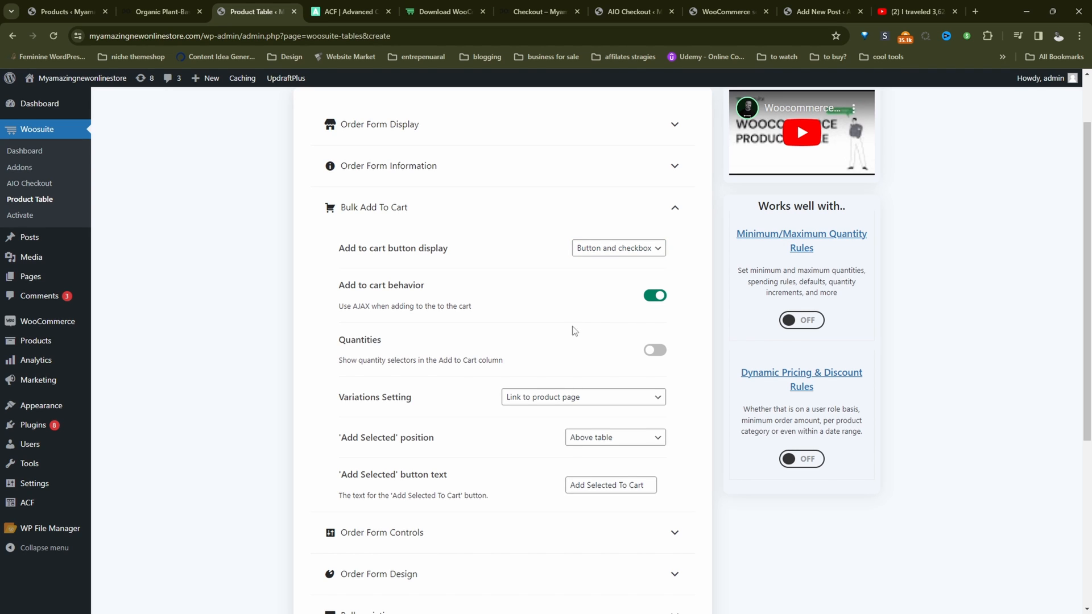
left_click(655, 349)
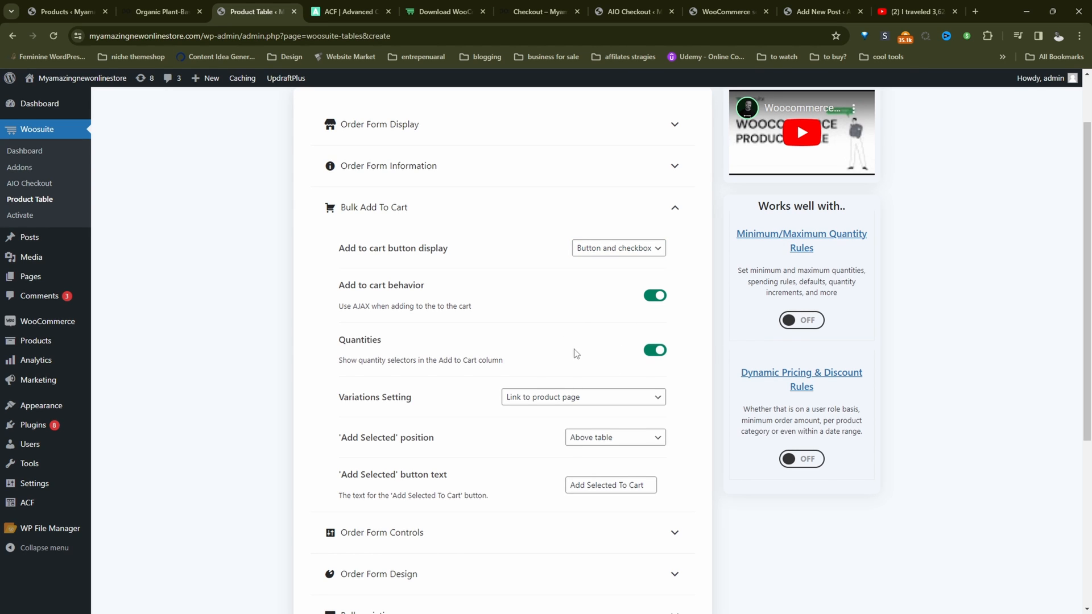
Set Variations Setting to separate rows, then to dropdowns in the add-to-cart column.
left_click(582, 396)
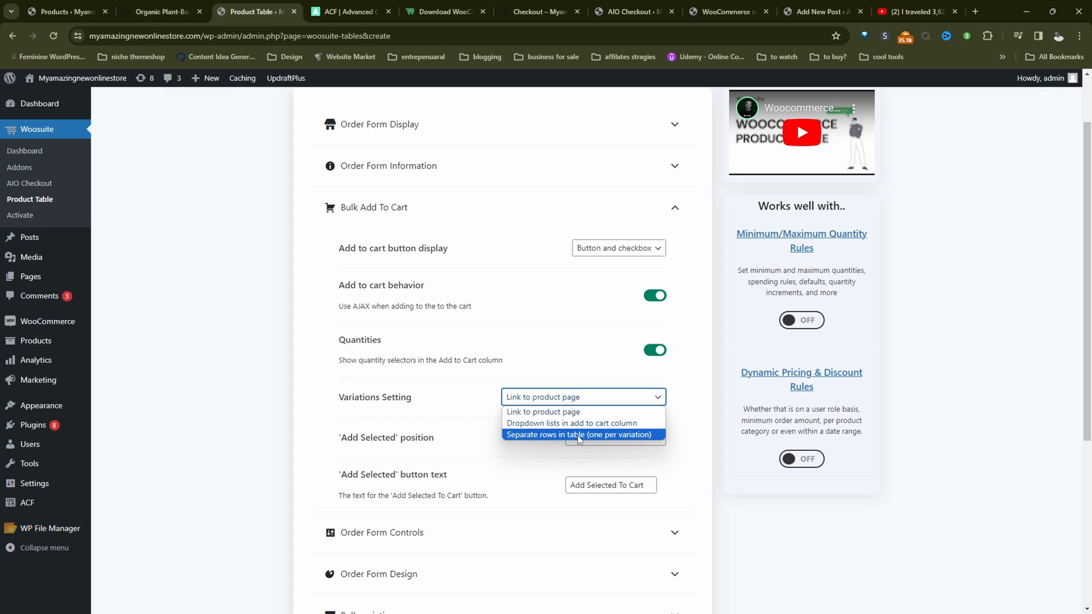
left_click(578, 434)
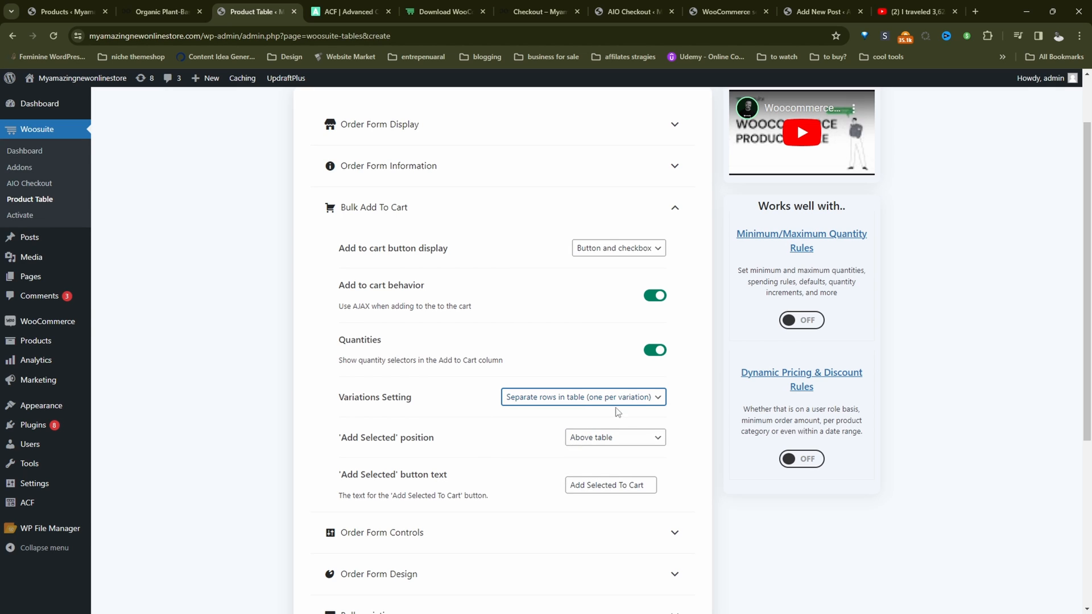
left_click(582, 396)
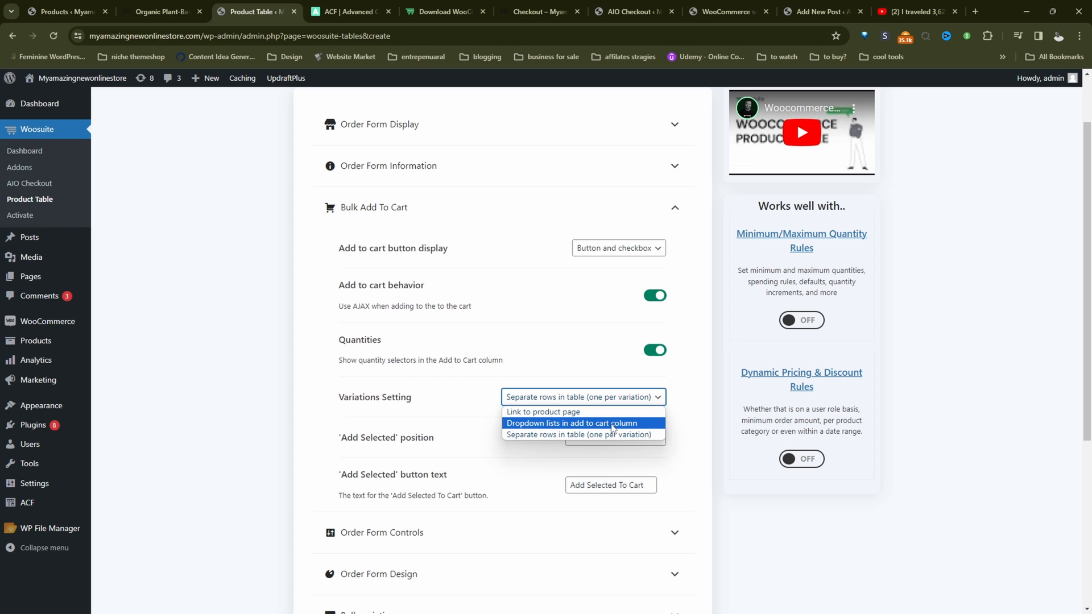
left_click(578, 433)
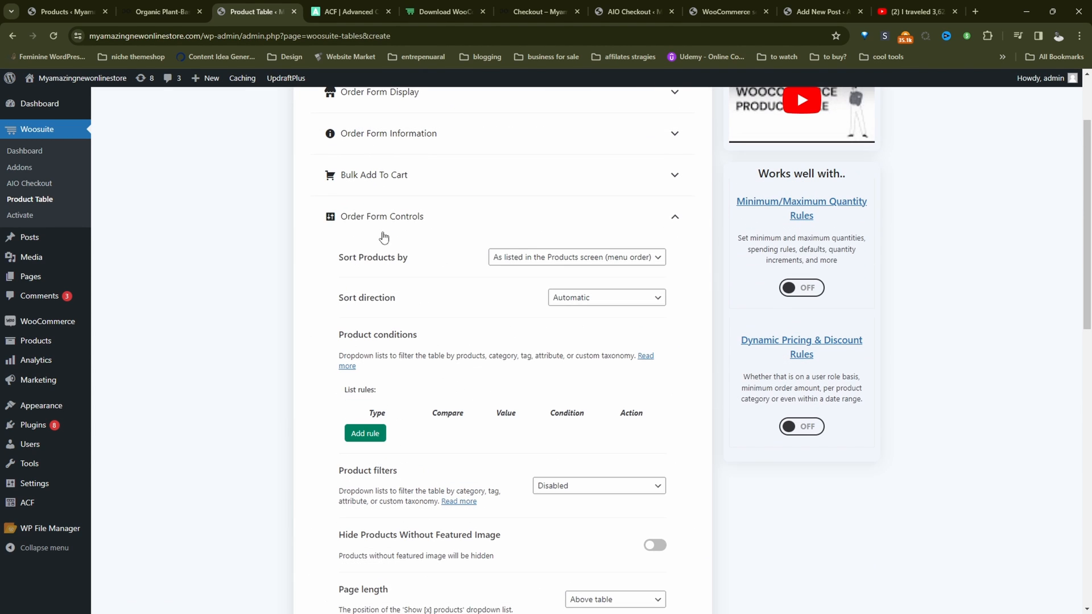
mouse_move(498, 322)
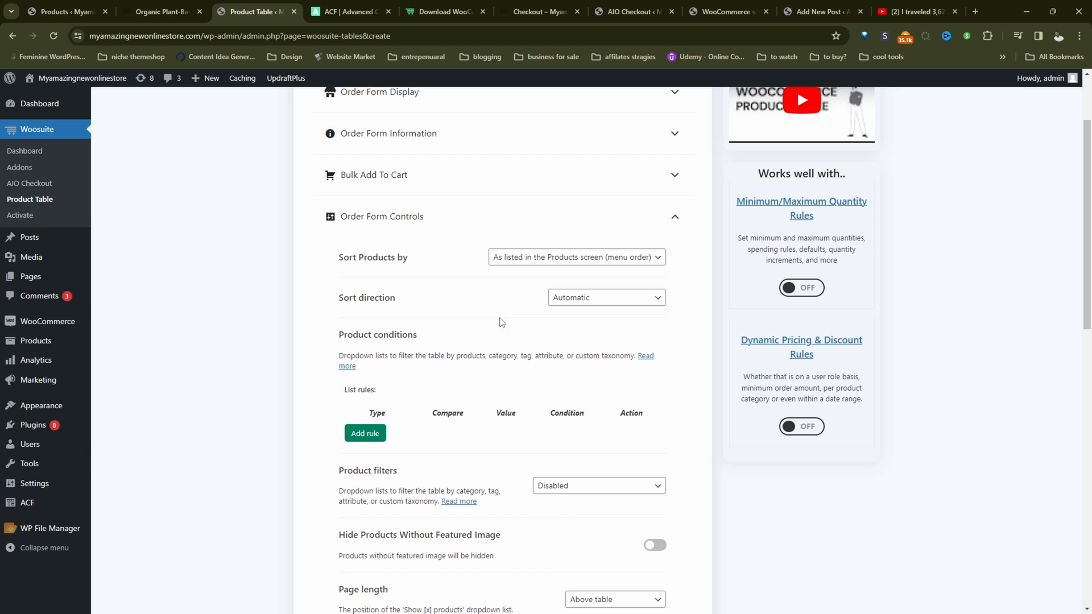
Set Product filters to 'Show based on columns in table' and save the table.
left_click(597, 322)
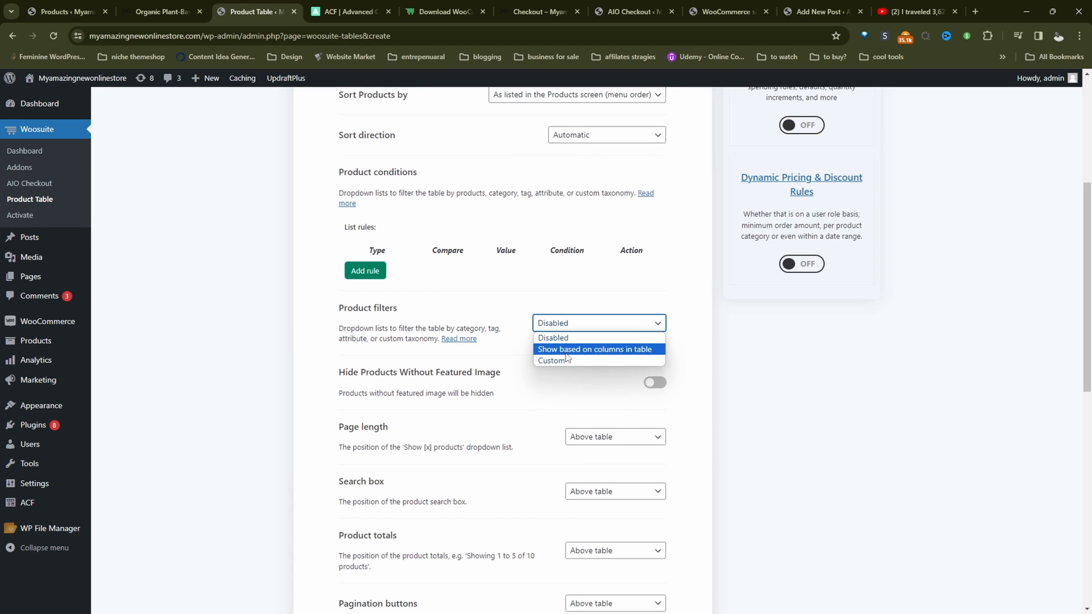
left_click(595, 349)
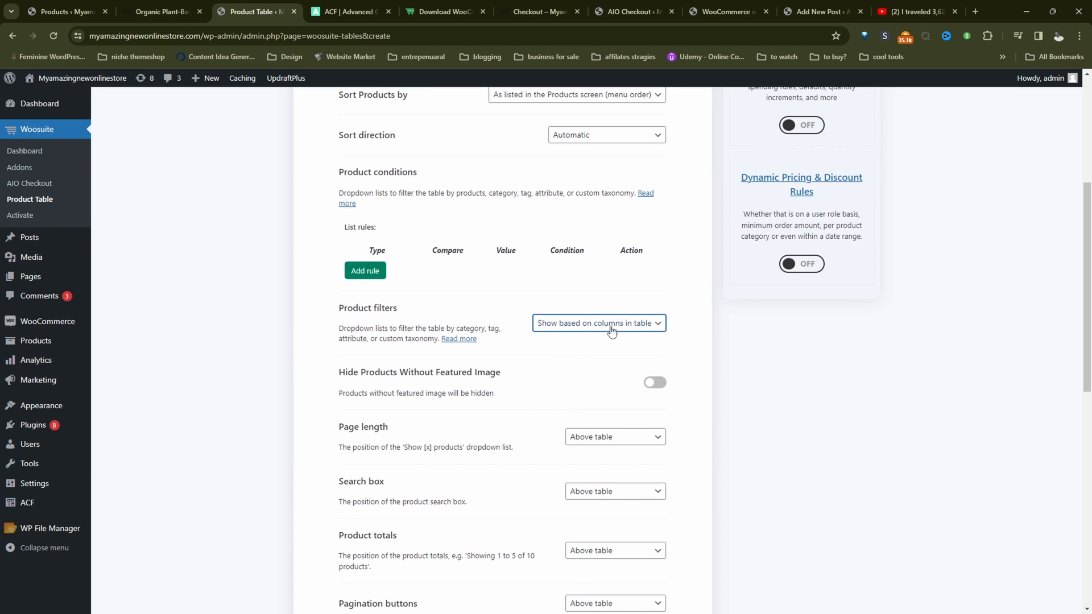
scroll("down", 3)
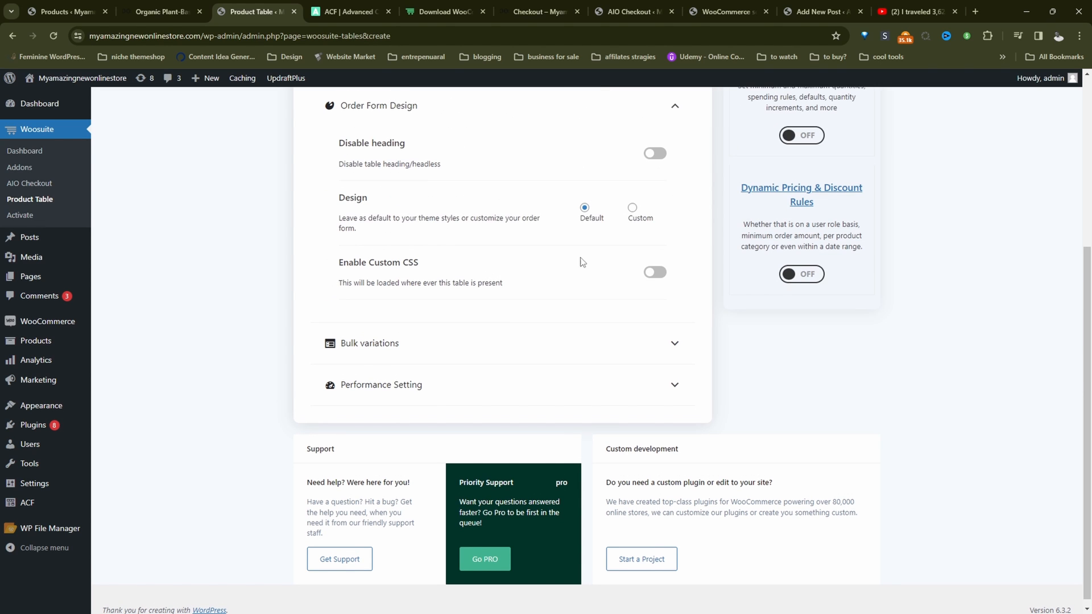
mouse_move(507, 243)
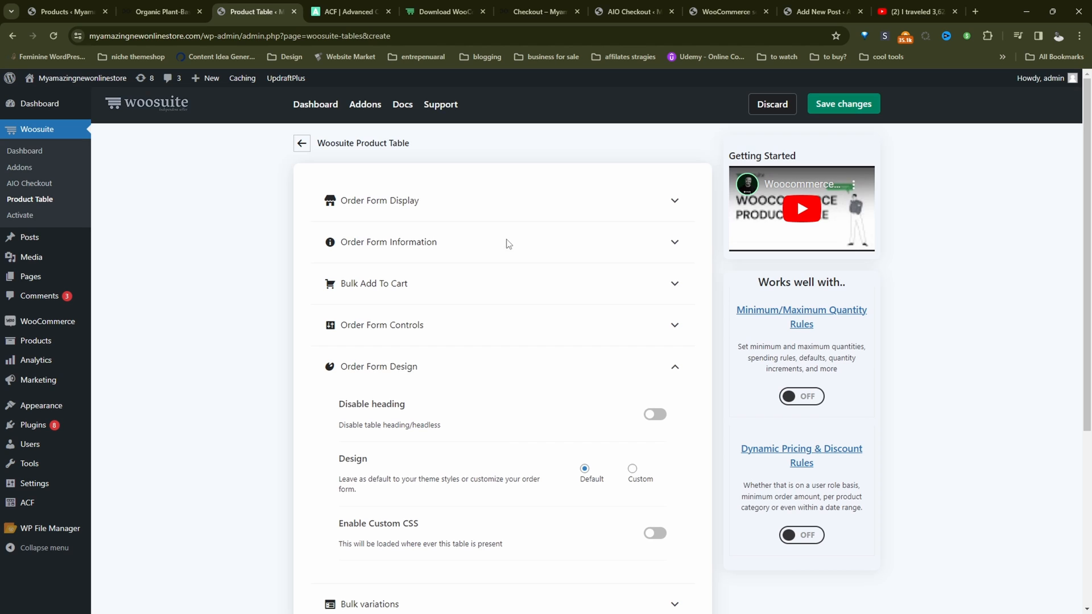
left_click(843, 103)
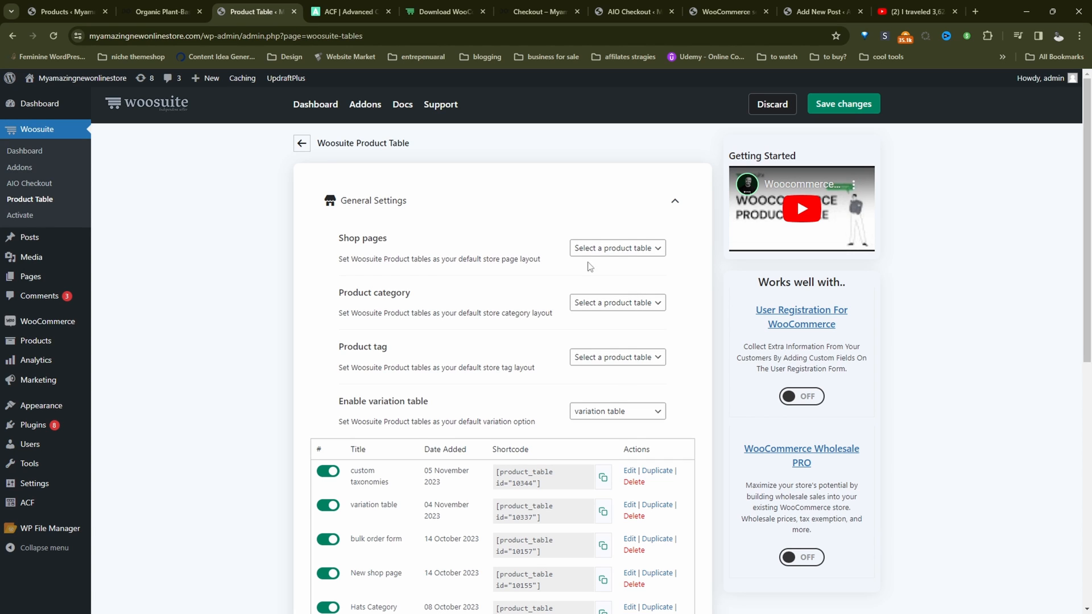
mouse_move(592, 359)
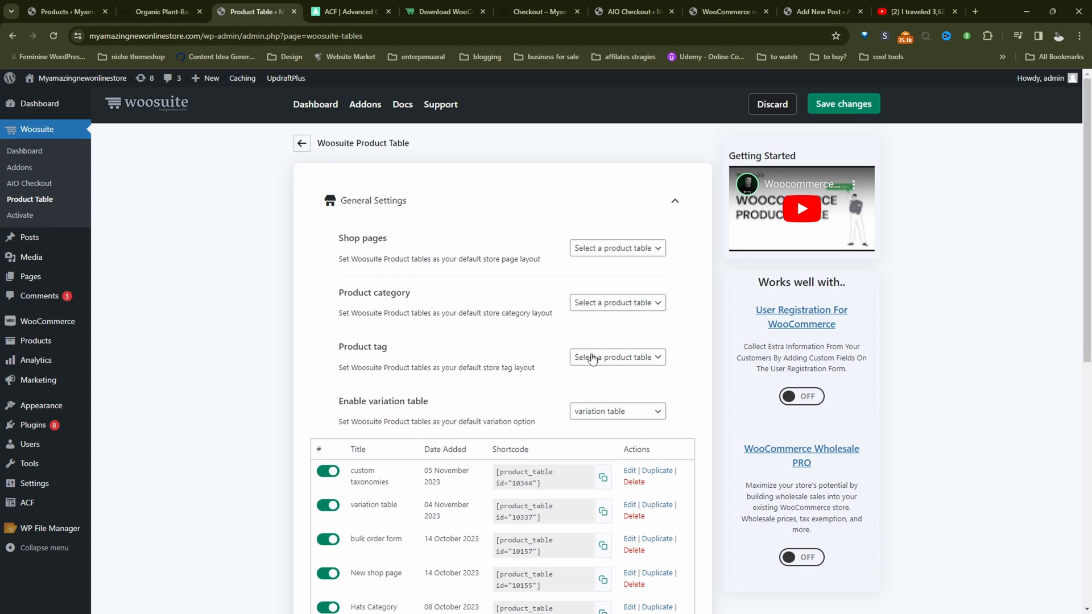
Set Shop pages to the 'custom taxonomies' table in General Settings and save changes.
left_click(616, 248)
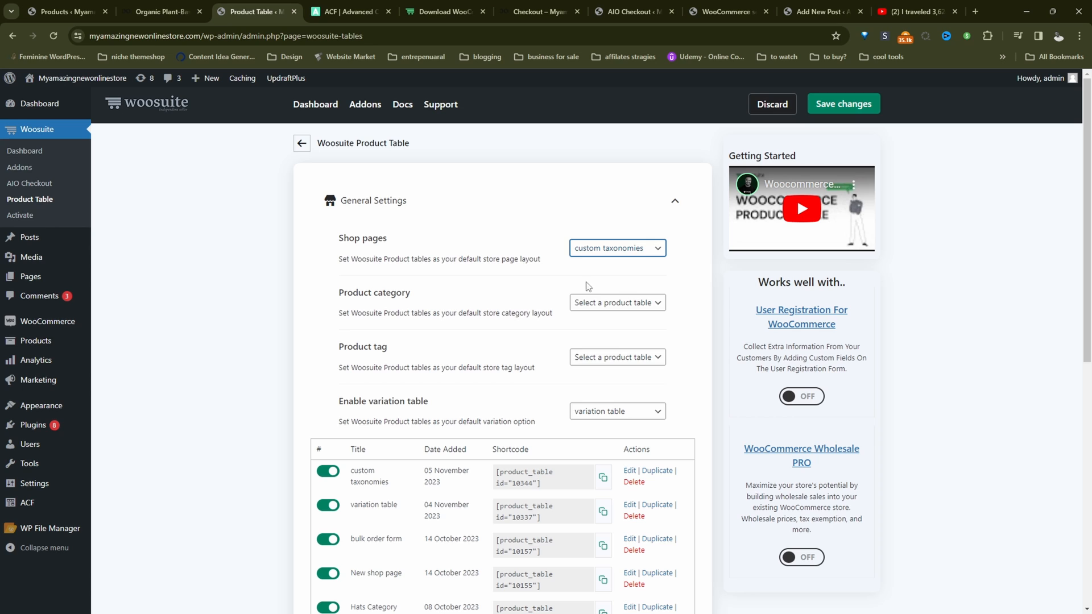
mouse_move(587, 287)
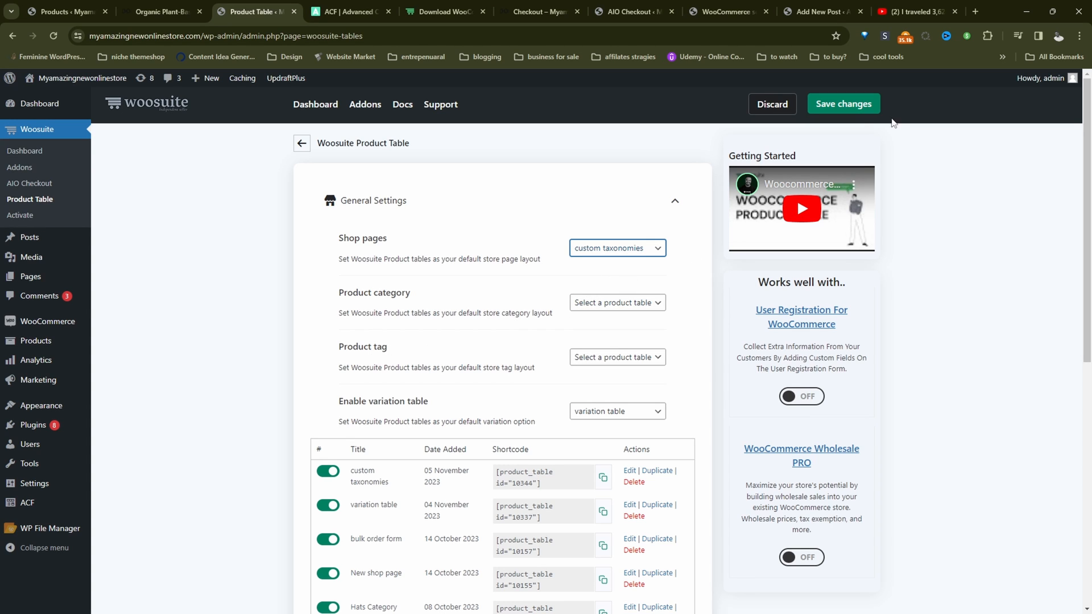
left_click(842, 103)
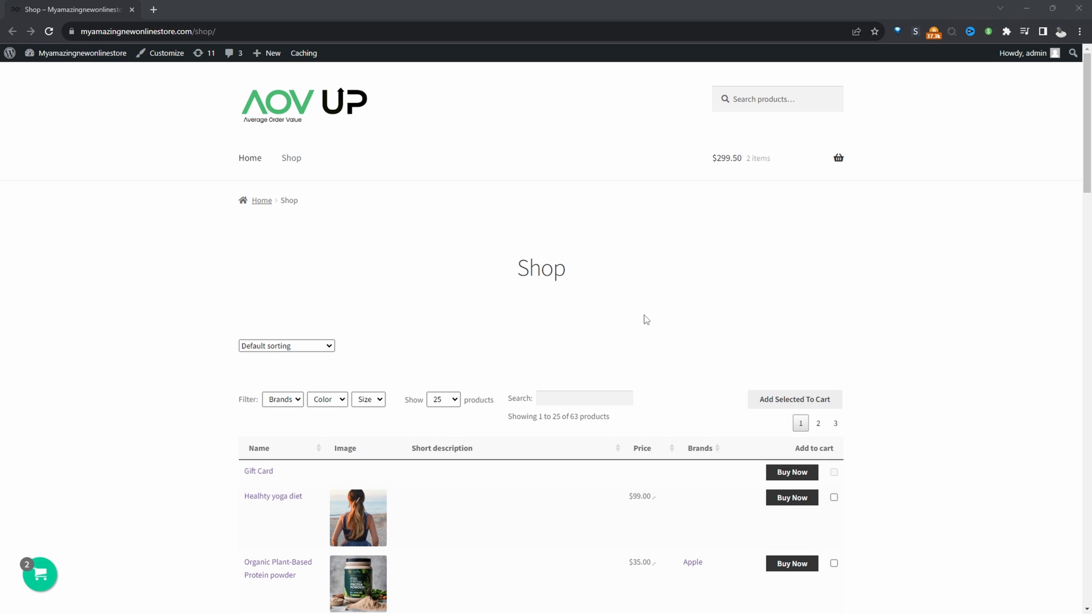
Filter the storefront Shop table by the Apple brand, leaving only the Organic Plant-Based Protein powder.
scroll("down", 3)
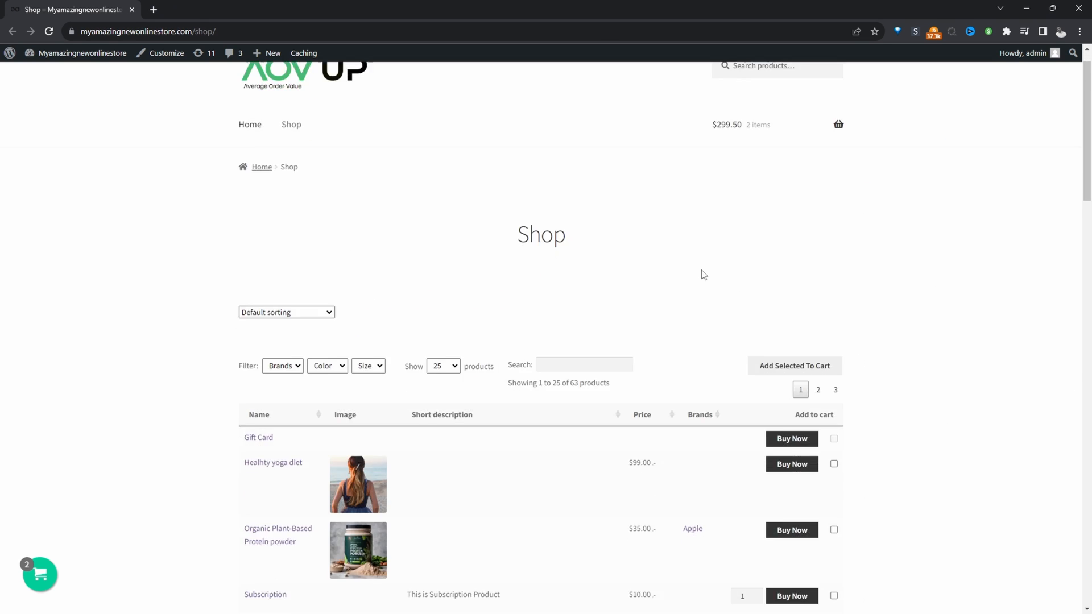
scroll("down", 3)
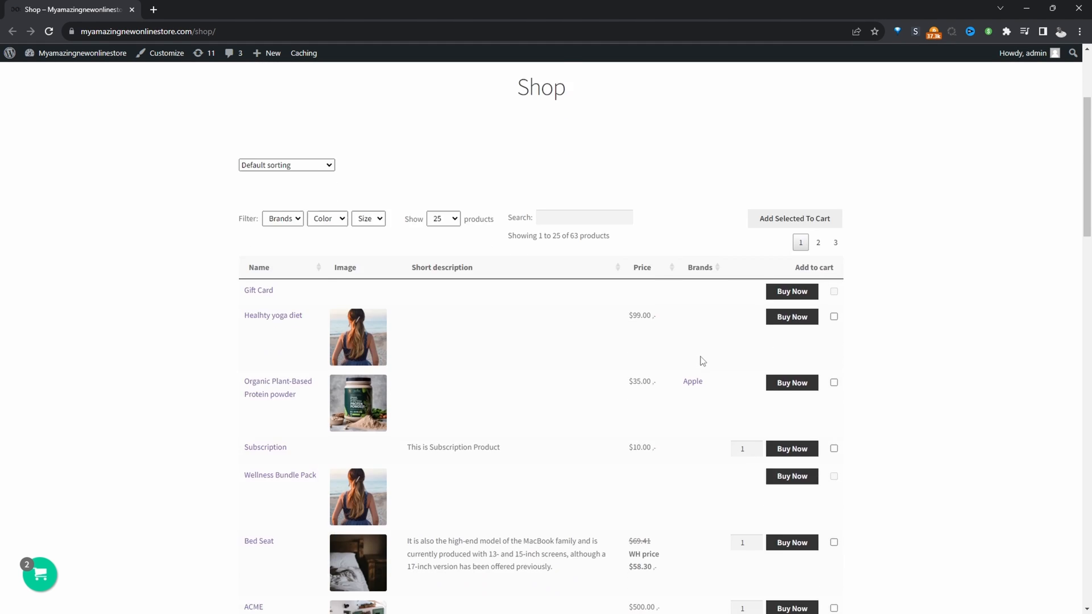
scroll("down", 3)
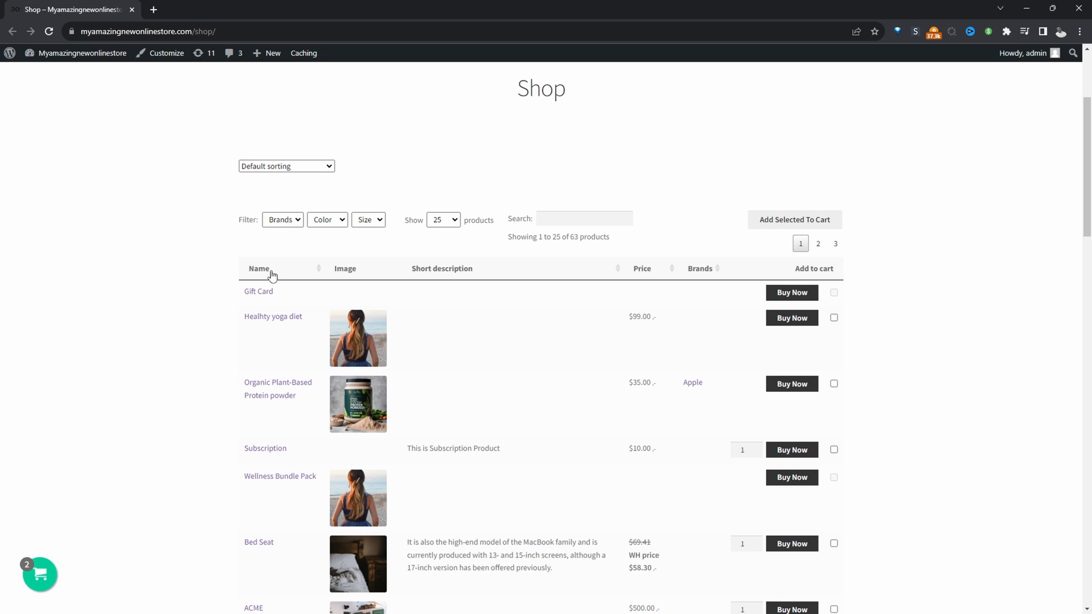
left_click(283, 219)
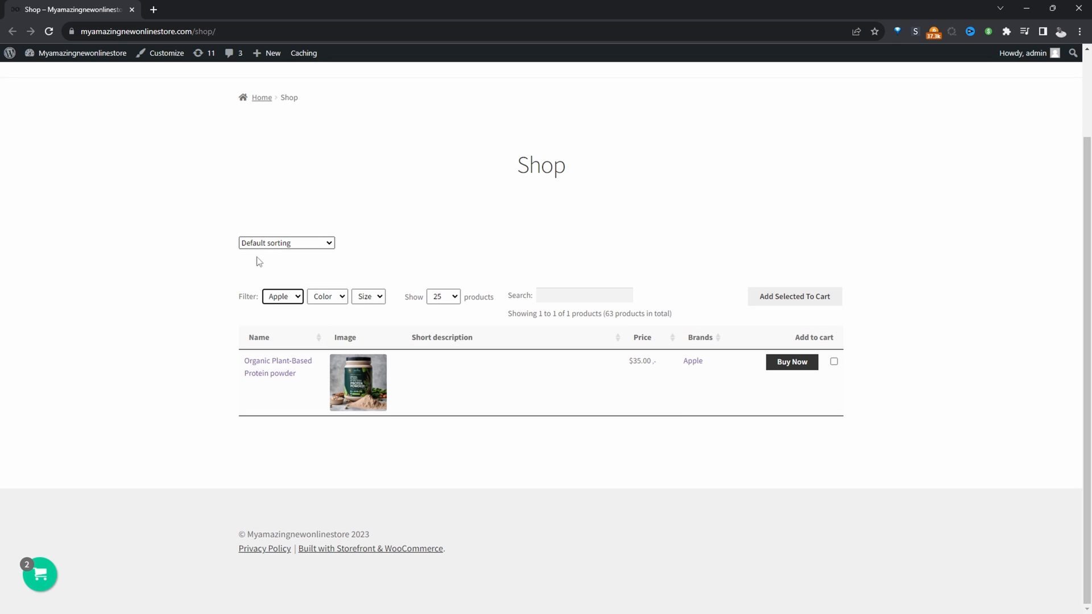
mouse_move(535, 401)
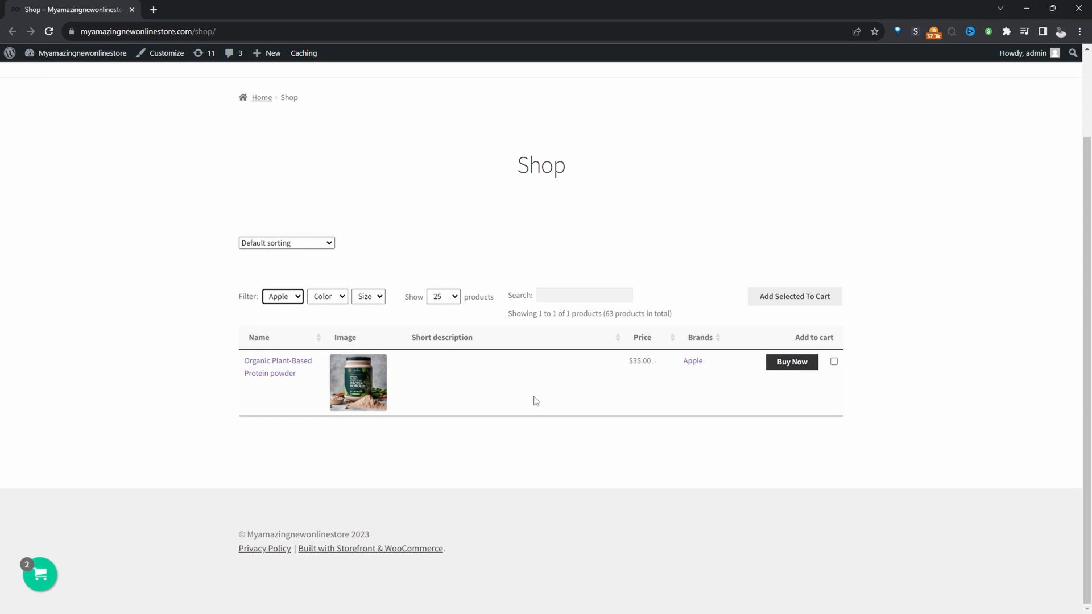
mouse_move(481, 182)
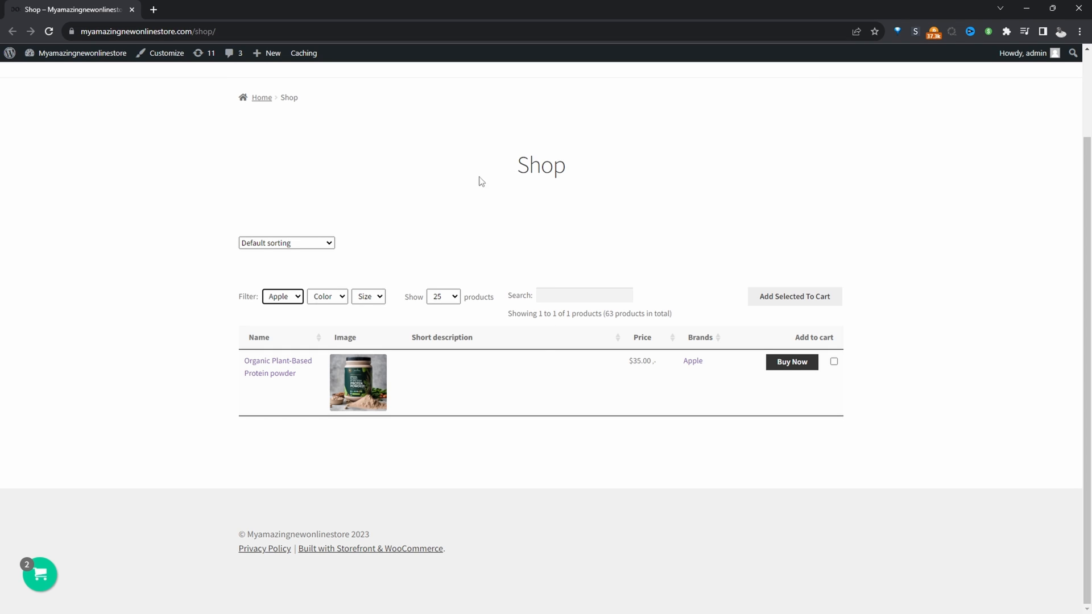
mouse_move(514, 498)
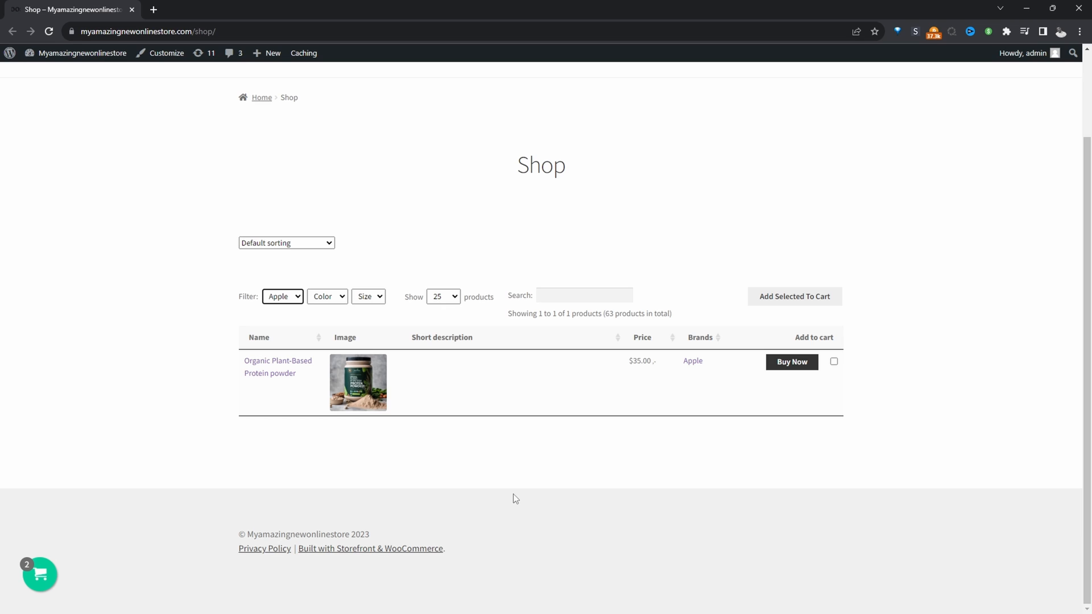
mouse_move(346, 420)
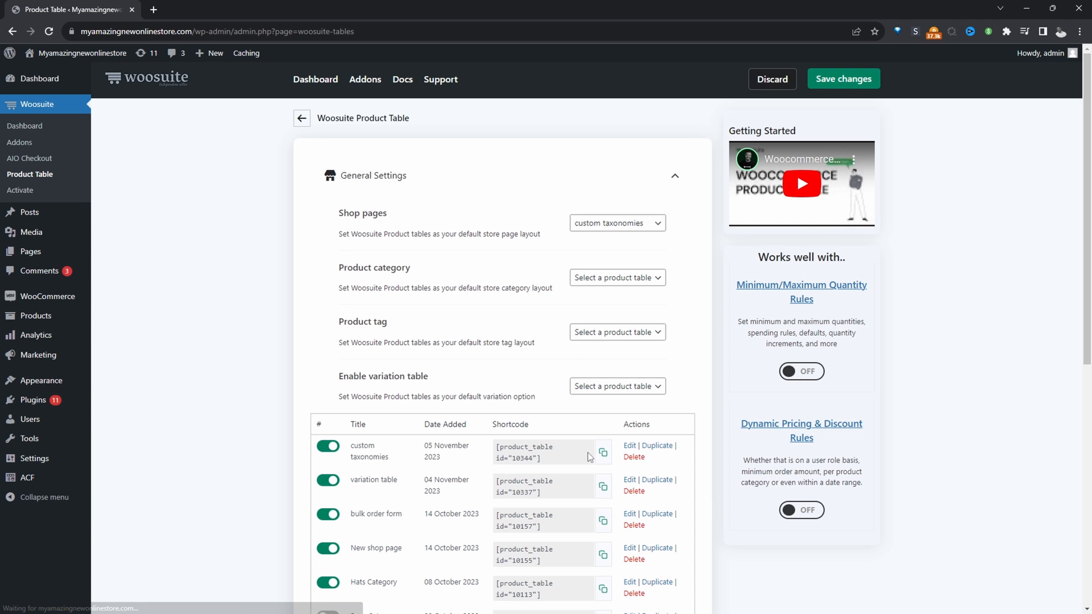
mouse_move(387, 449)
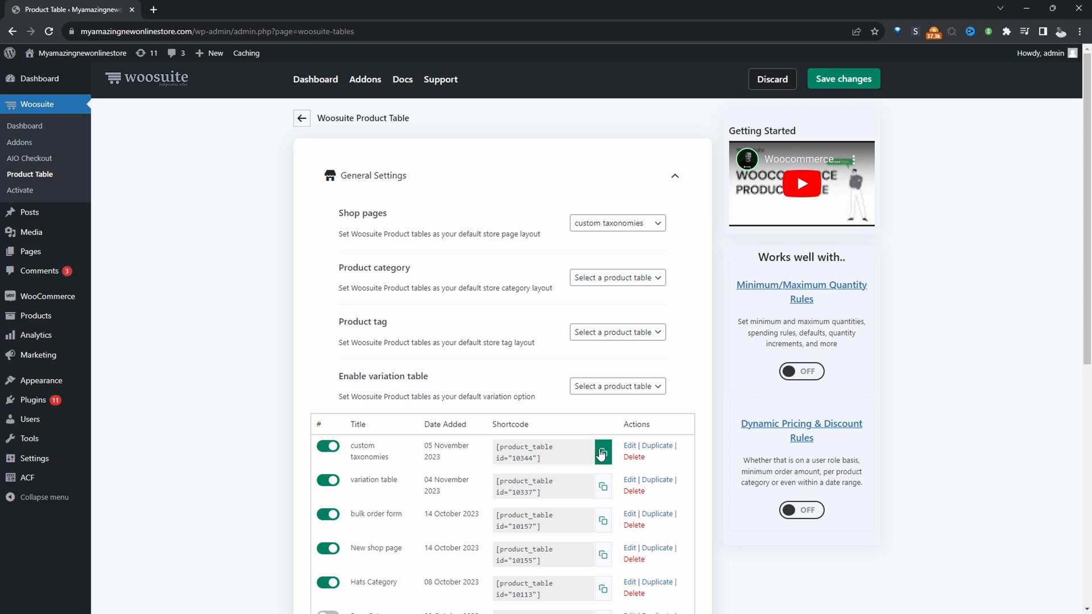
Create a new page holding the custom taxonomies shortcode, publish it and view it on the site.
left_click(209, 54)
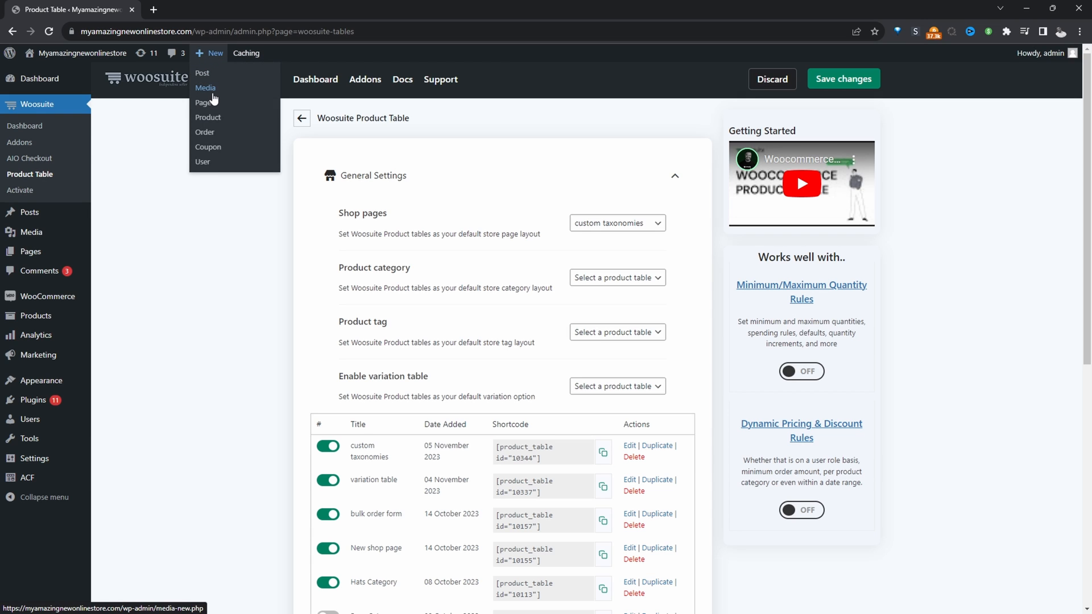
mouse_move(205, 102)
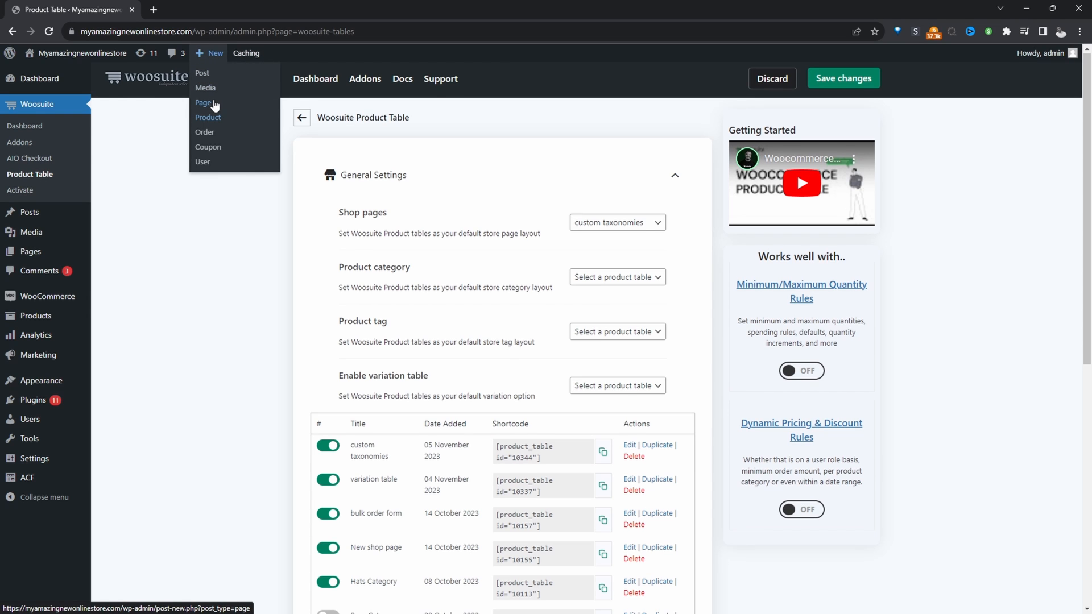
left_click(204, 103)
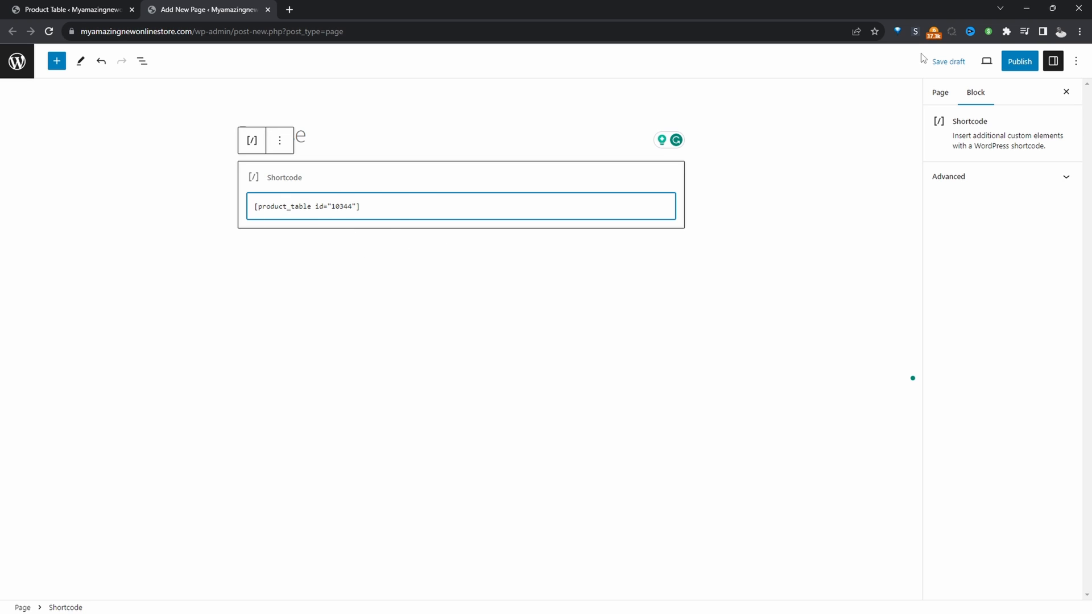
left_click(1019, 61)
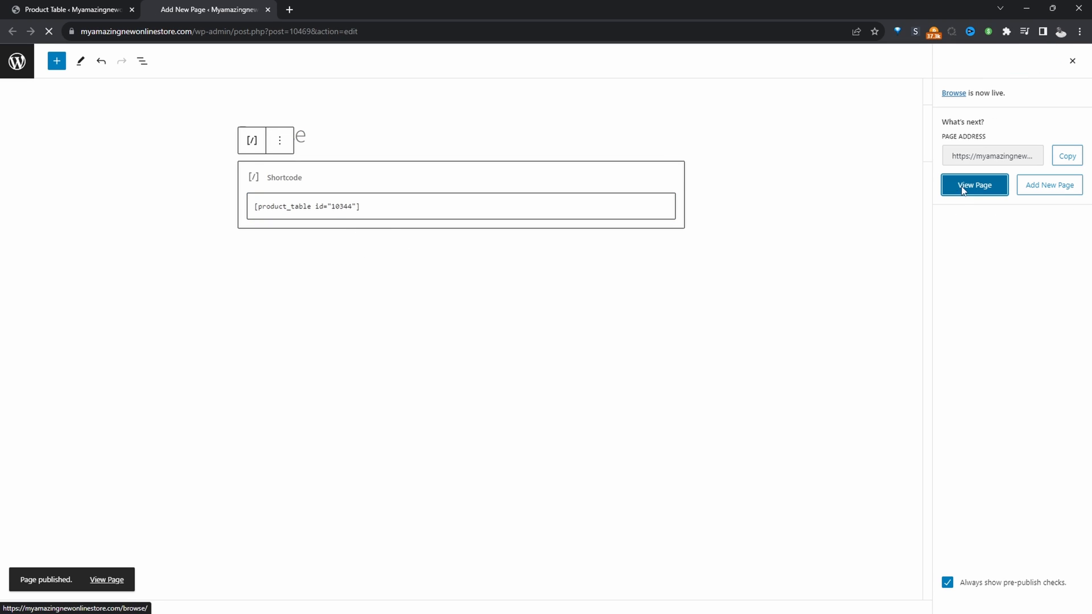
left_click(974, 184)
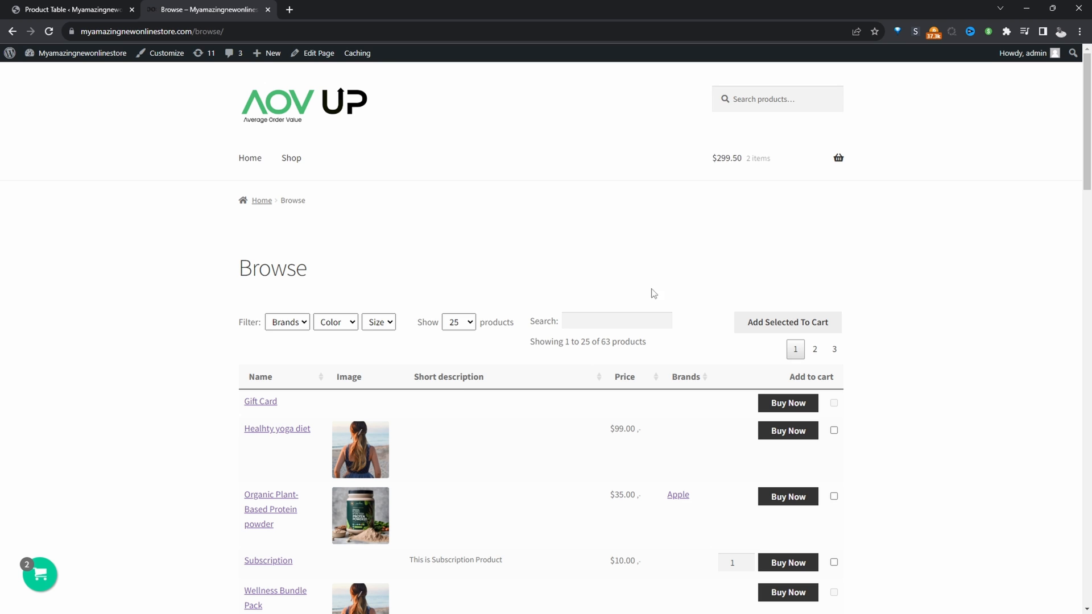
mouse_move(463, 449)
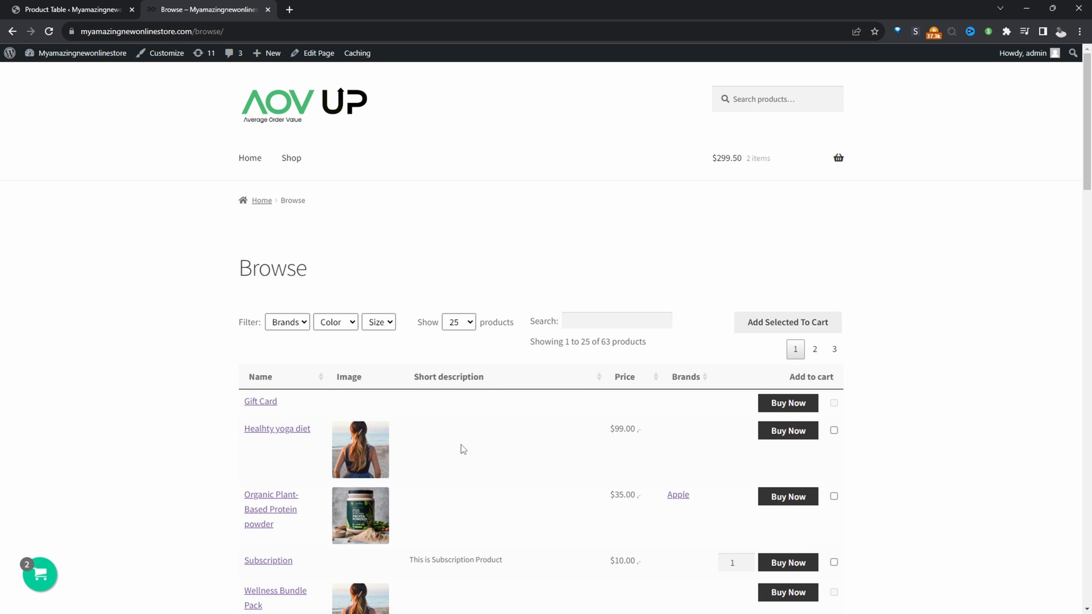